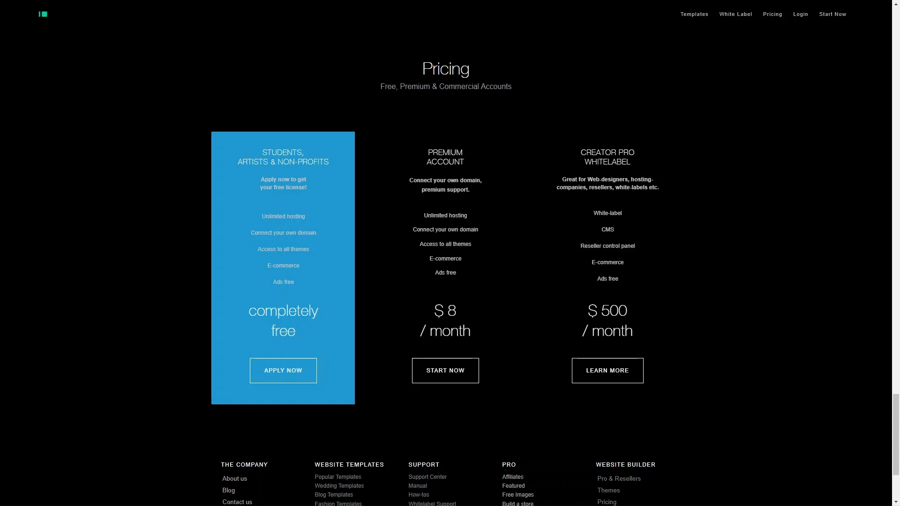
pyautogui.moveTo(445, 267)
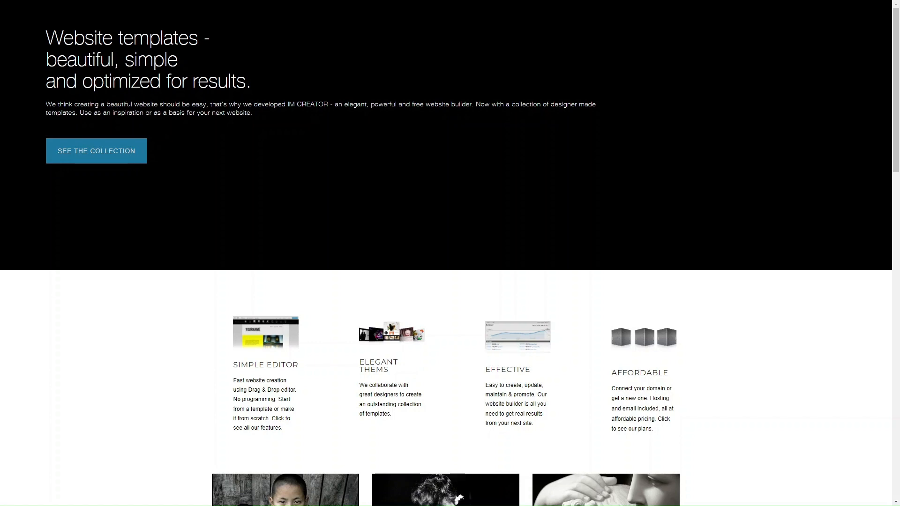
# Open IM Creator's template collection and scroll down through the gallery of designs.
pyautogui.click(96, 150)
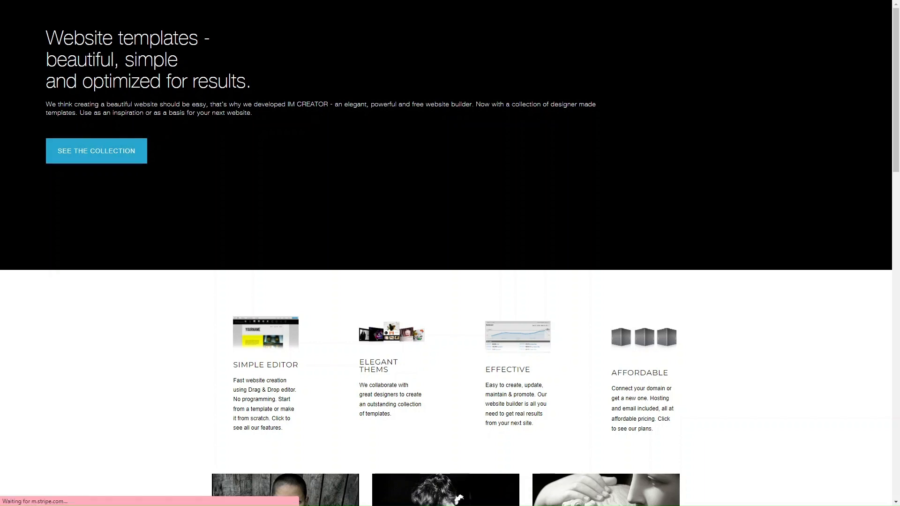
pyautogui.click(96, 151)
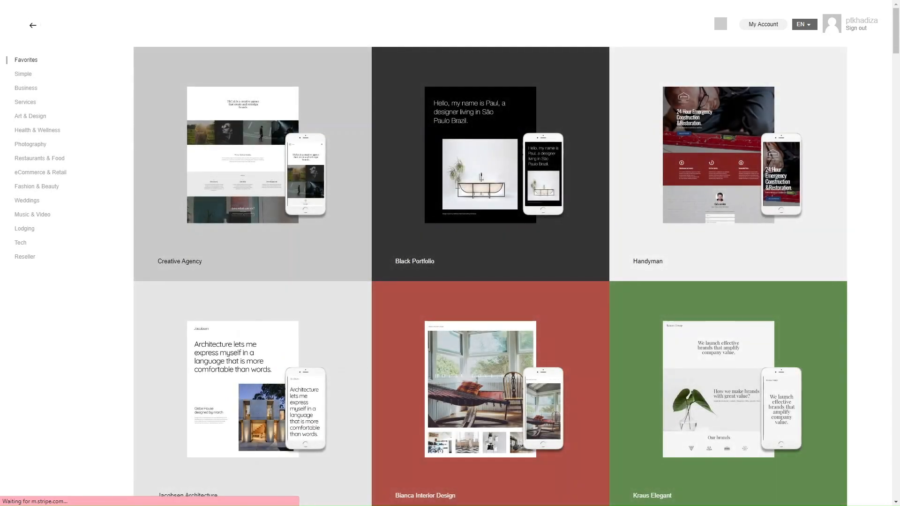
pyautogui.scroll(-3)
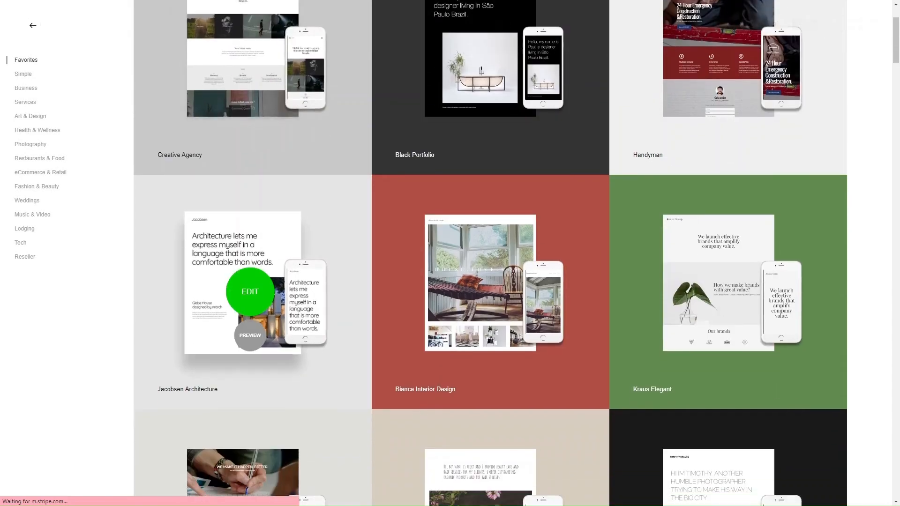
pyautogui.scroll(-3)
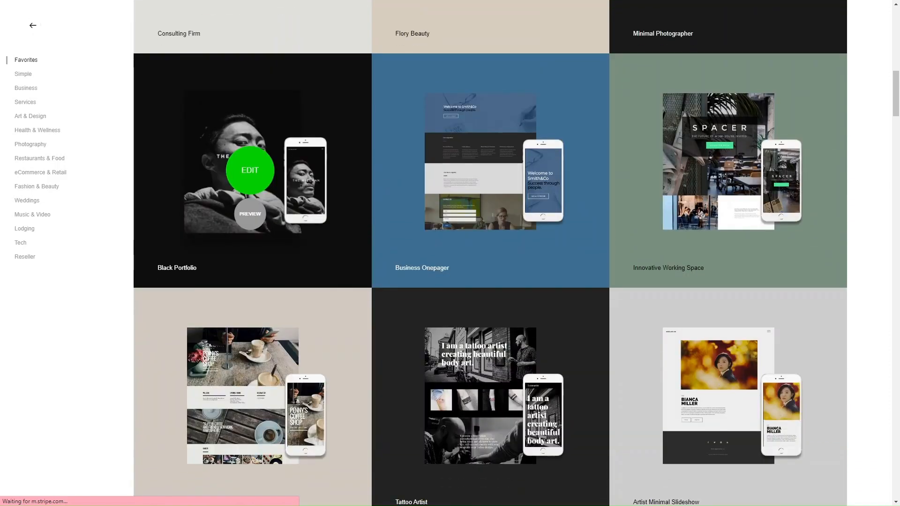
pyautogui.scroll(-3)
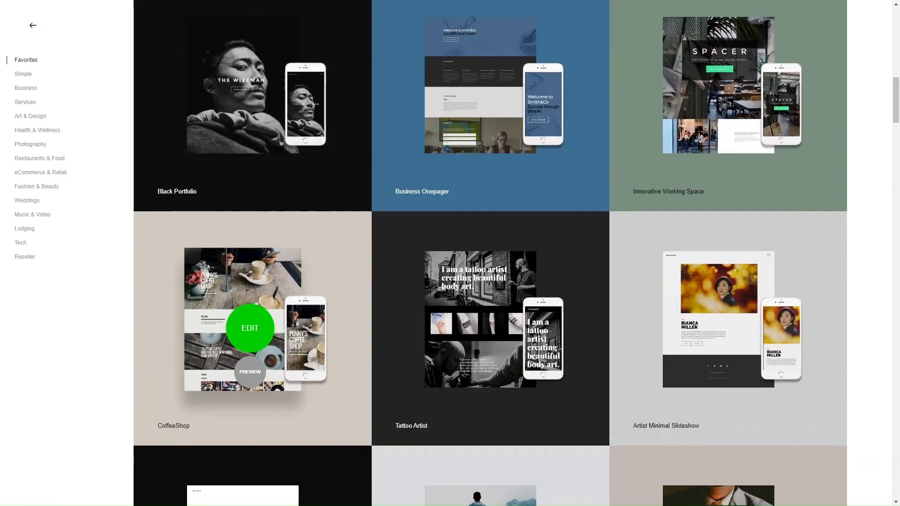
pyautogui.scroll(-3)
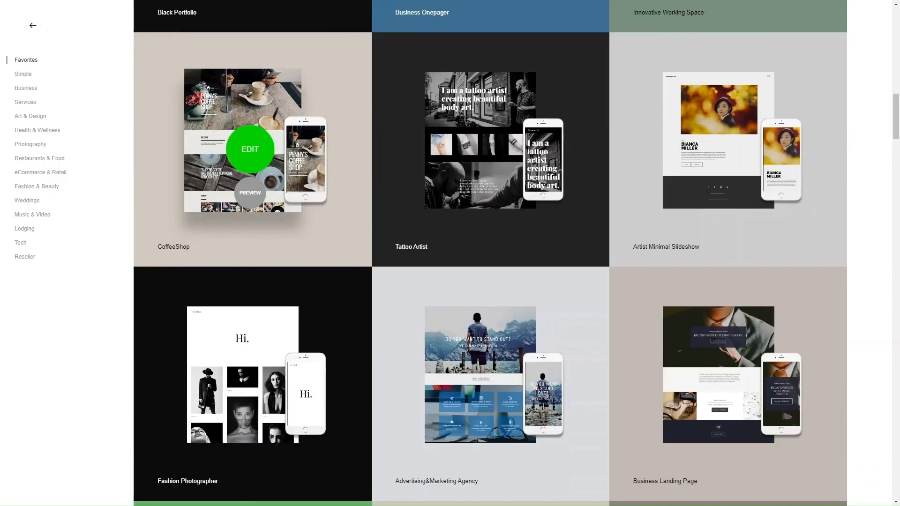
pyautogui.scroll(-3)
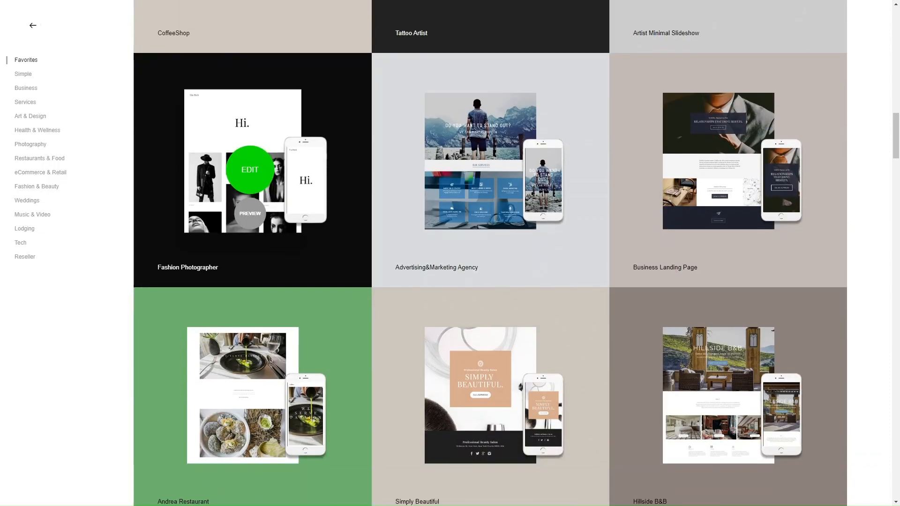
pyautogui.scroll(-3)
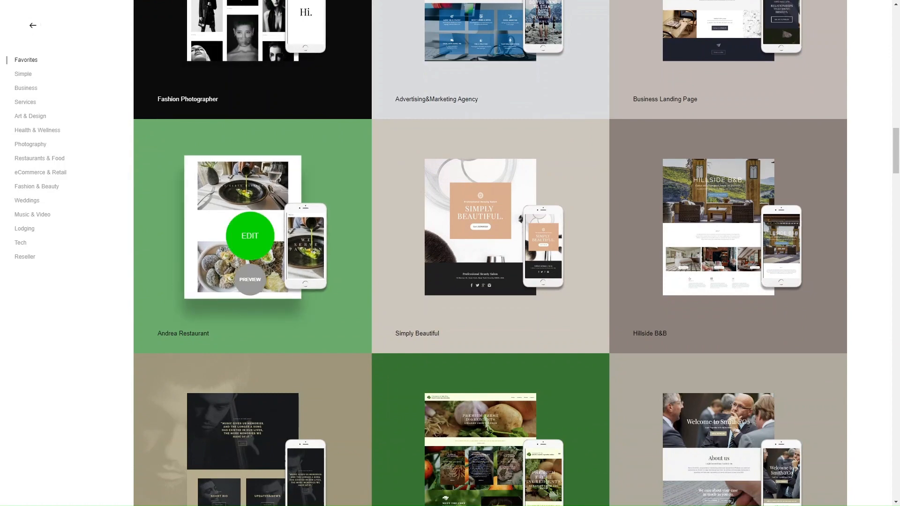
pyautogui.scroll(-3)
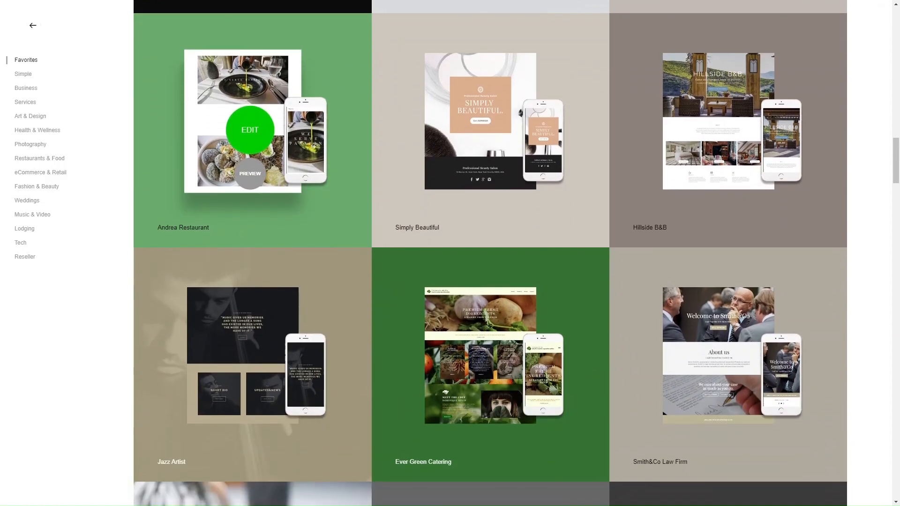
pyautogui.scroll(-3)
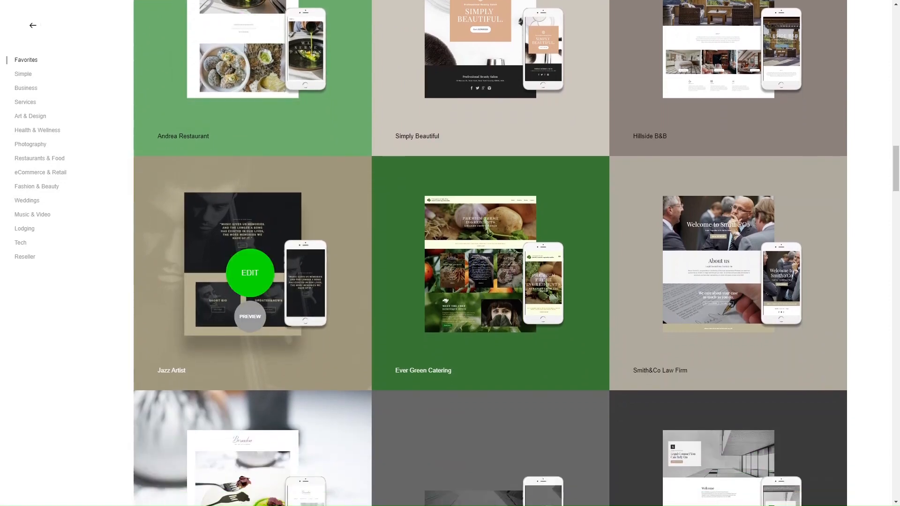
pyautogui.scroll(-3)
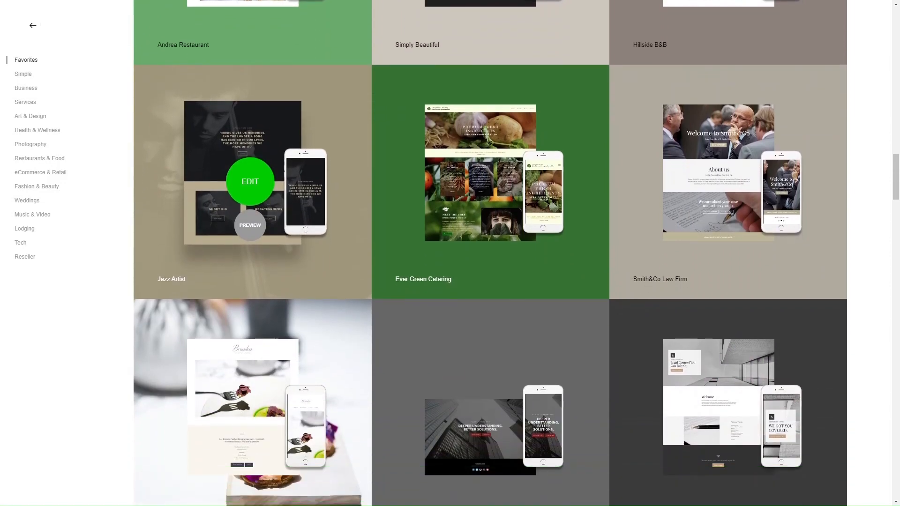
pyautogui.scroll(-3)
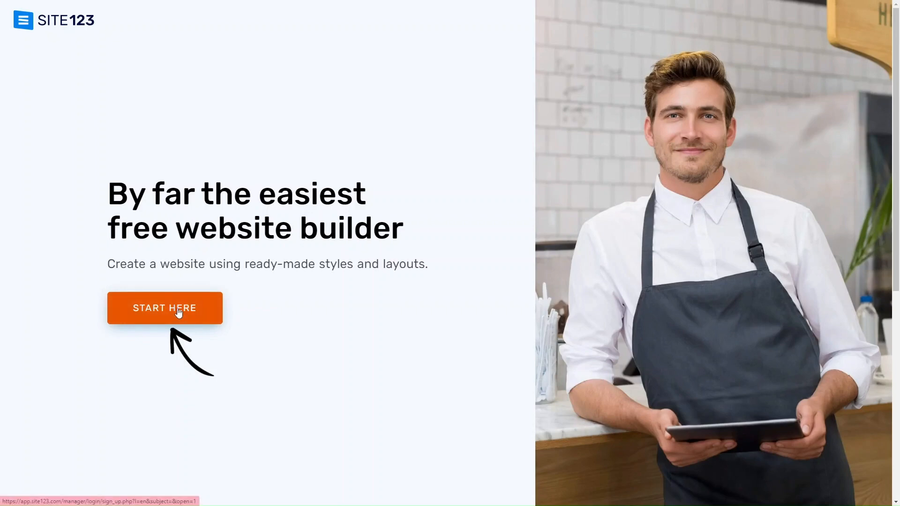
# Start building a new site from the SITE123 landing page's START HERE button.
pyautogui.click(164, 308)
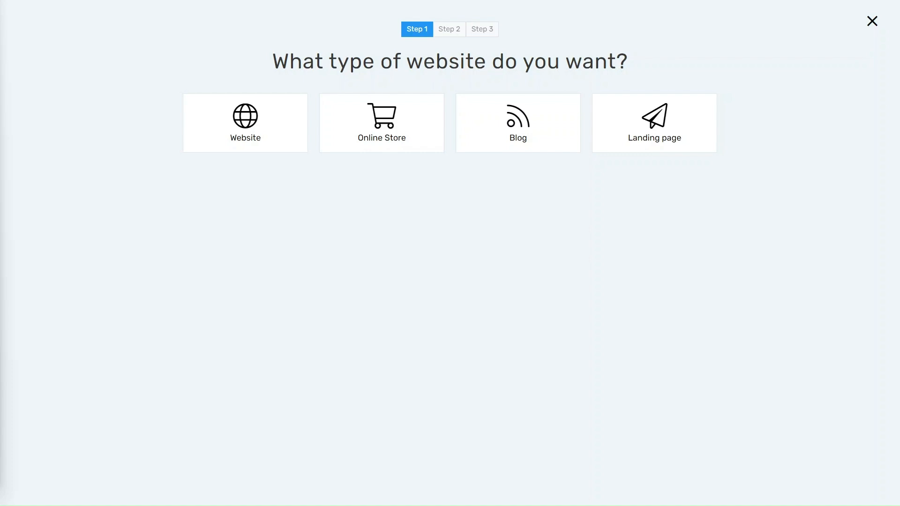
pyautogui.moveTo(544, 168)
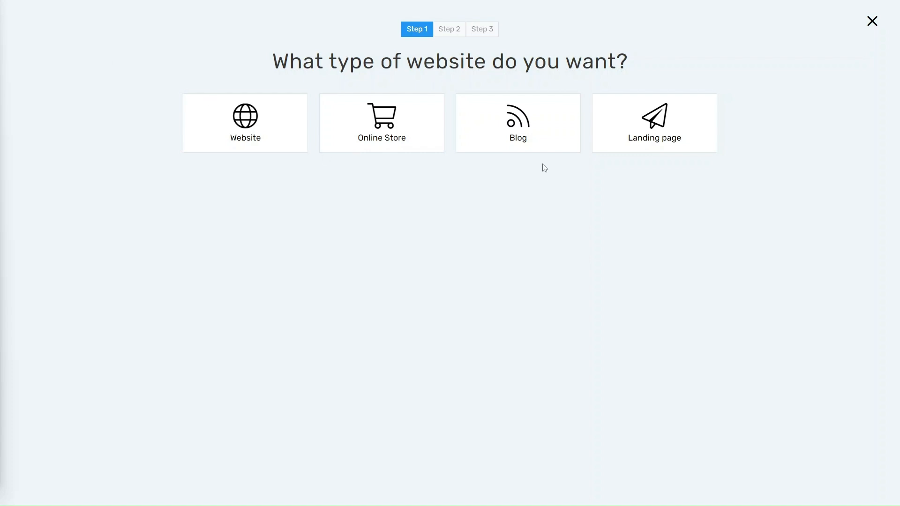
# Choose a Business & Marketing blog and enter 'PT Marketing' as its name.
pyautogui.click(517, 122)
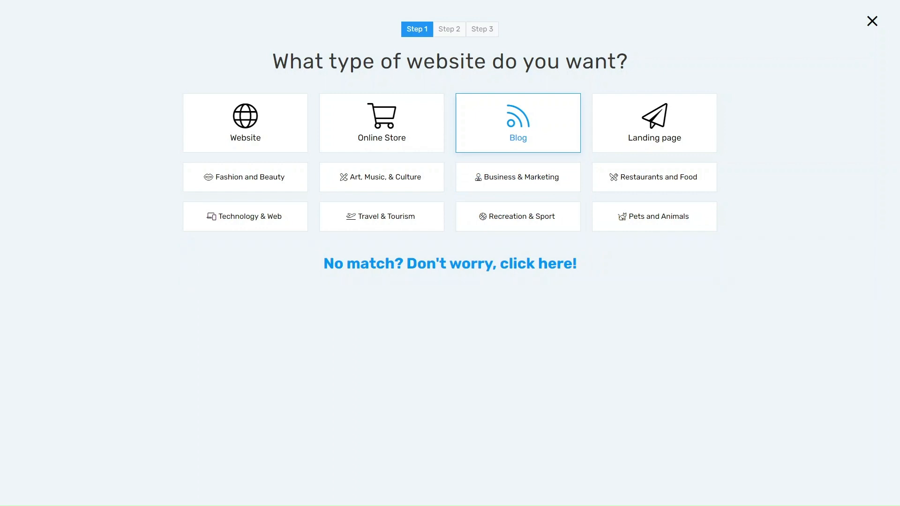
pyautogui.moveTo(478, 270)
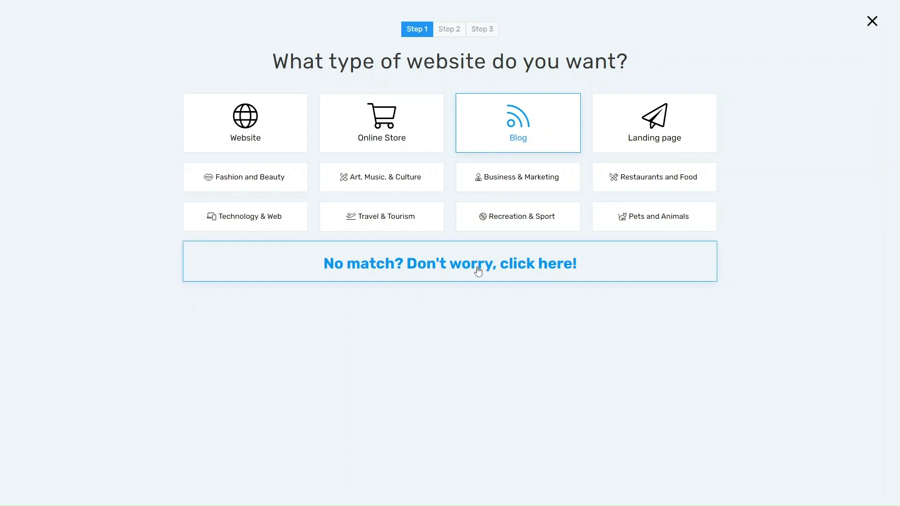
pyautogui.click(517, 176)
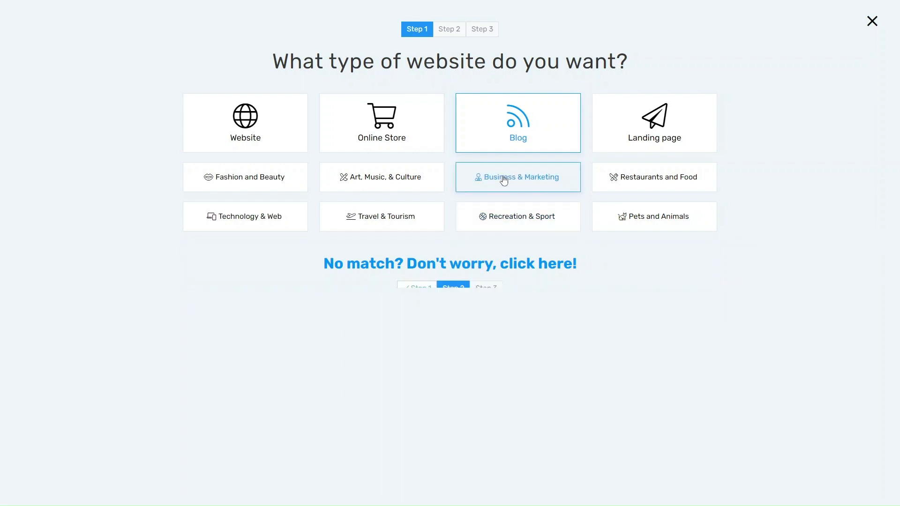
pyautogui.click(517, 176)
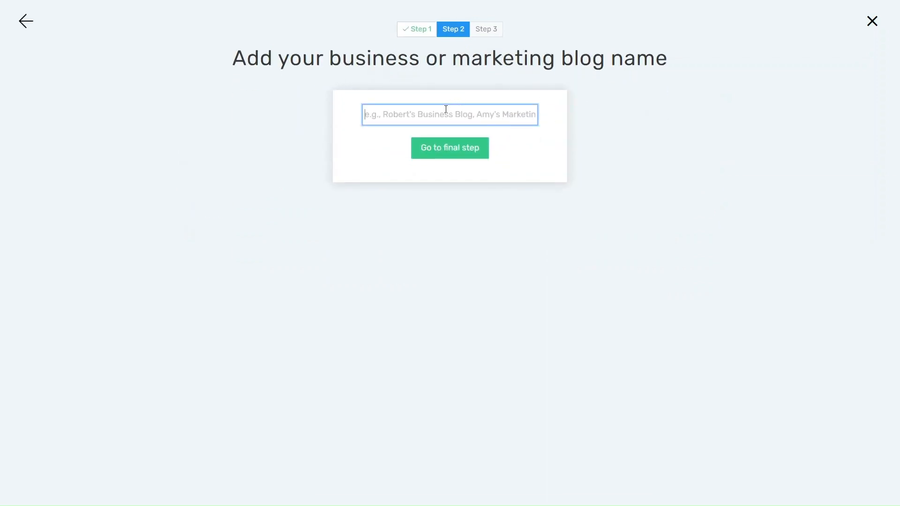
pyautogui.write('PT Marketing')
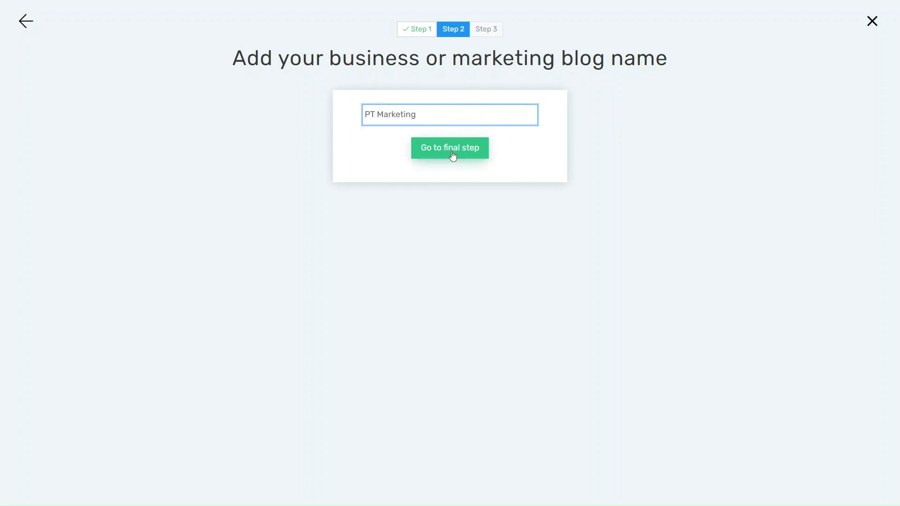
# Go to the final sign-up step and start the PT Marketing website.
pyautogui.click(450, 148)
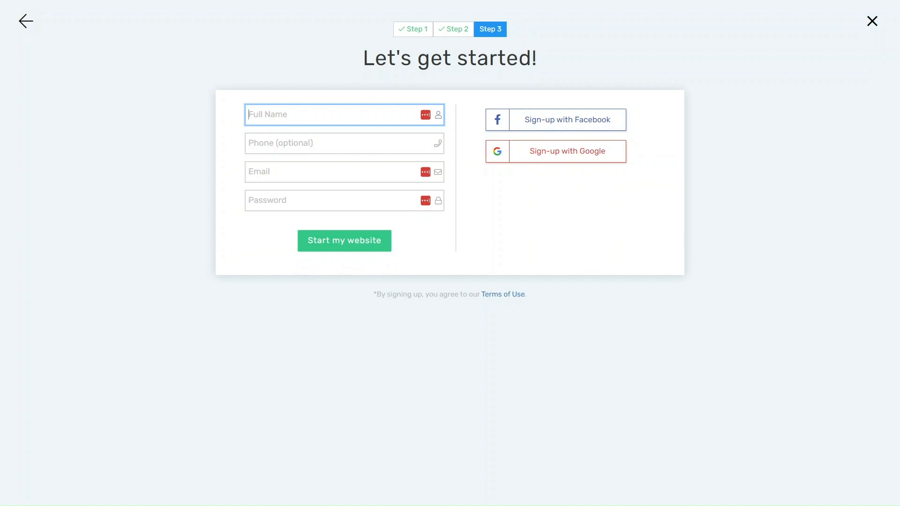
pyautogui.click(344, 240)
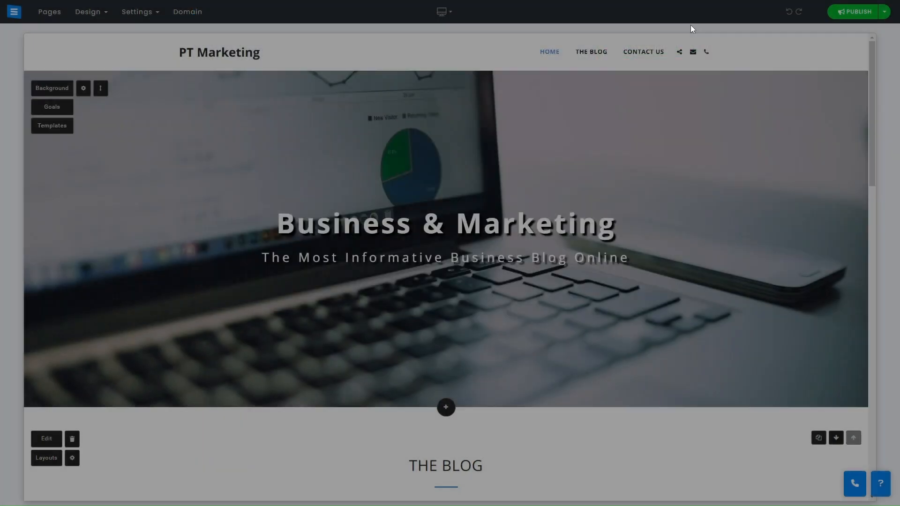
# Dismiss the notification request and reach the PT Marketing dashboard with domain and storage.
pyautogui.click(445, 257)
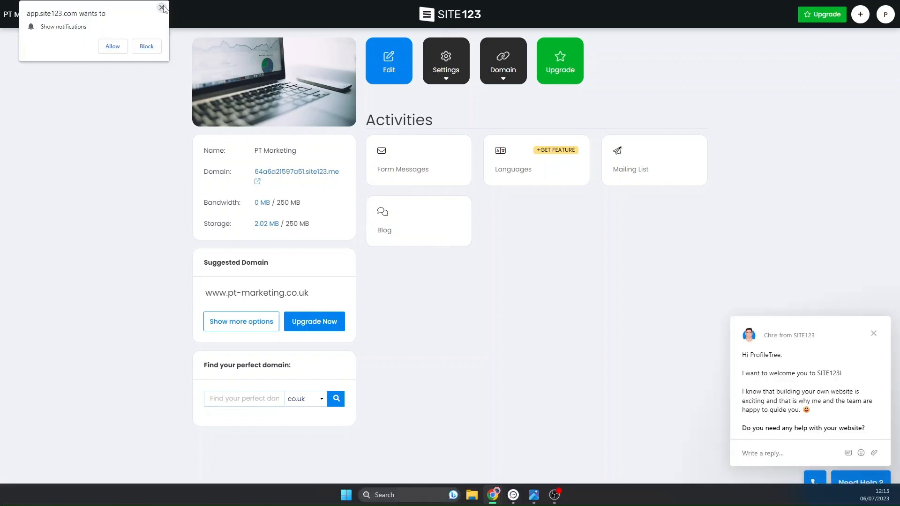
pyautogui.click(164, 8)
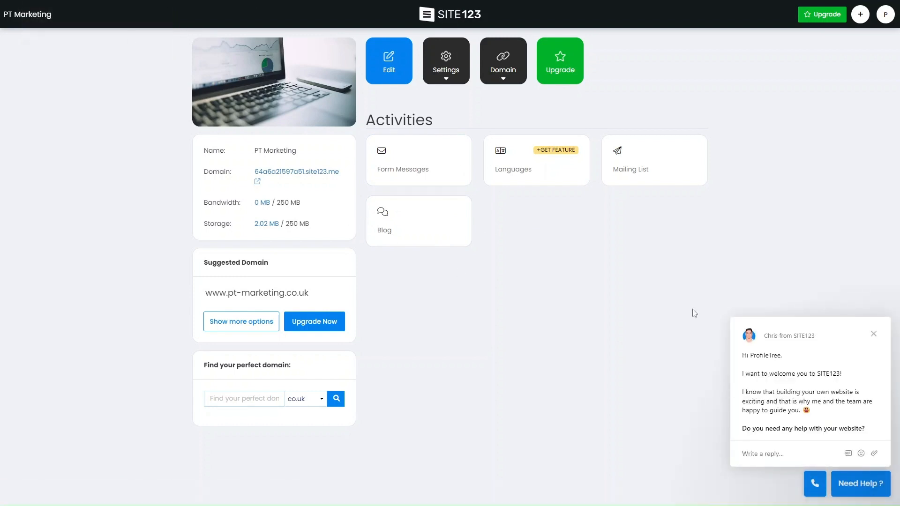
pyautogui.click(873, 335)
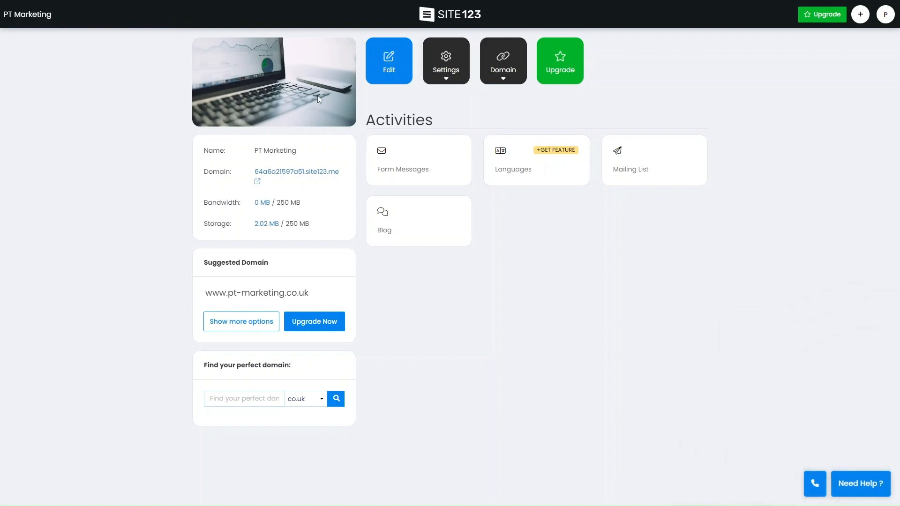
pyautogui.moveTo(389, 60)
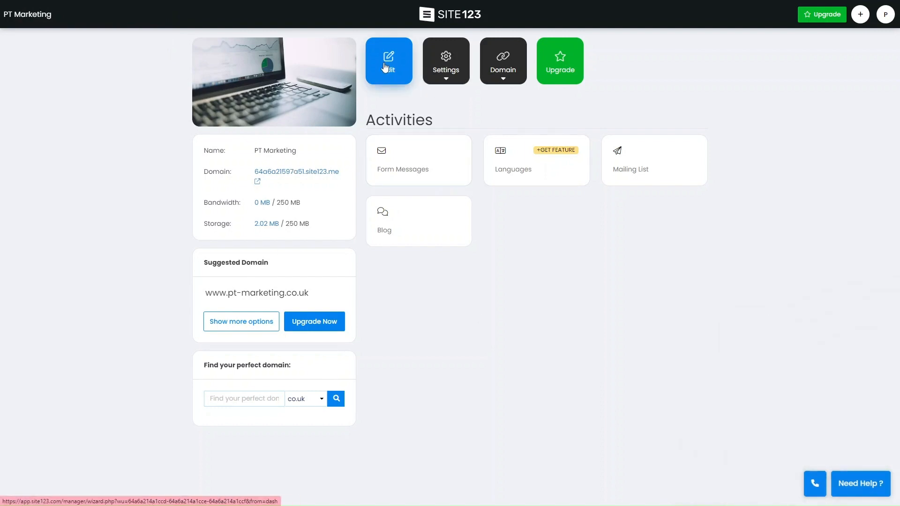
# Edit the homepage, scroll through blog posts and contact form, then show Design options.
pyautogui.click(388, 60)
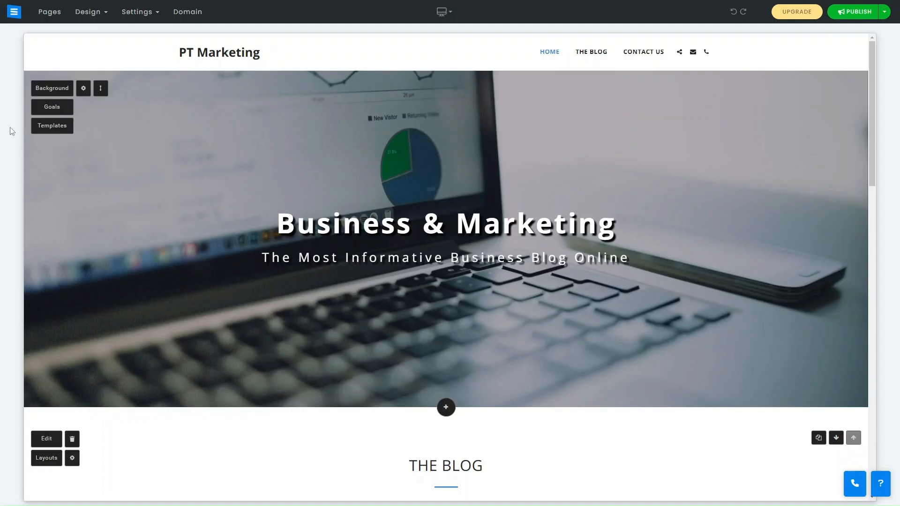
pyautogui.scroll(-3)
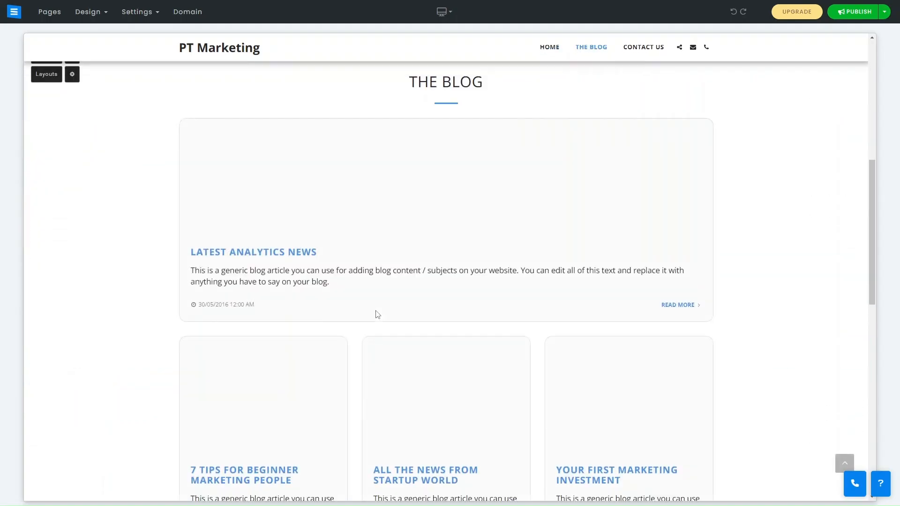
pyautogui.scroll(-3)
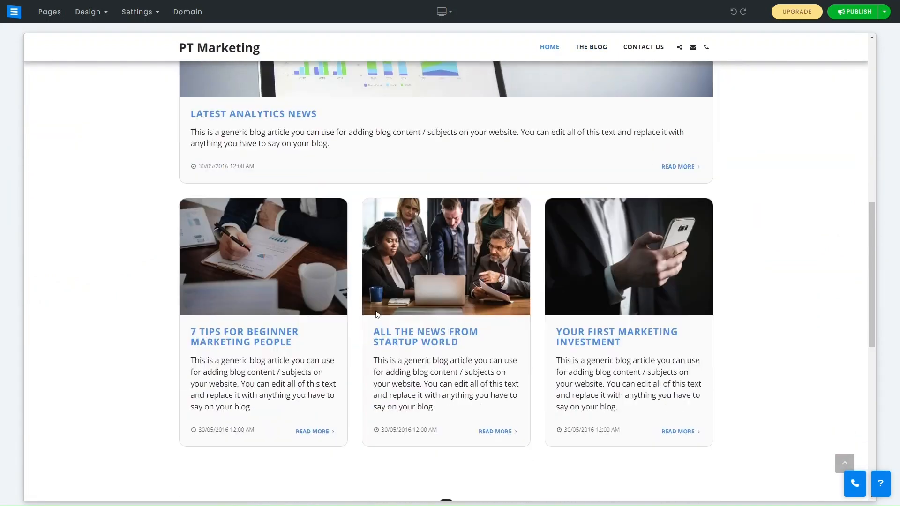
pyautogui.click(643, 47)
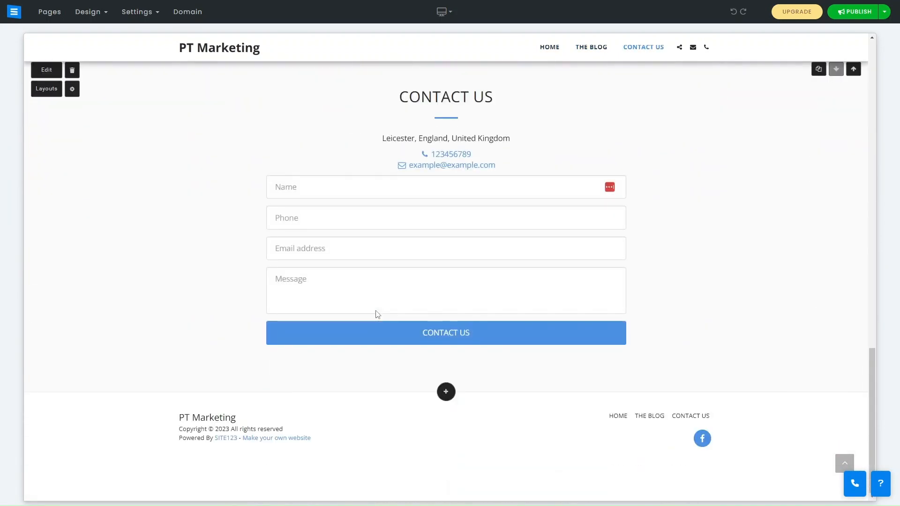
pyautogui.click(548, 47)
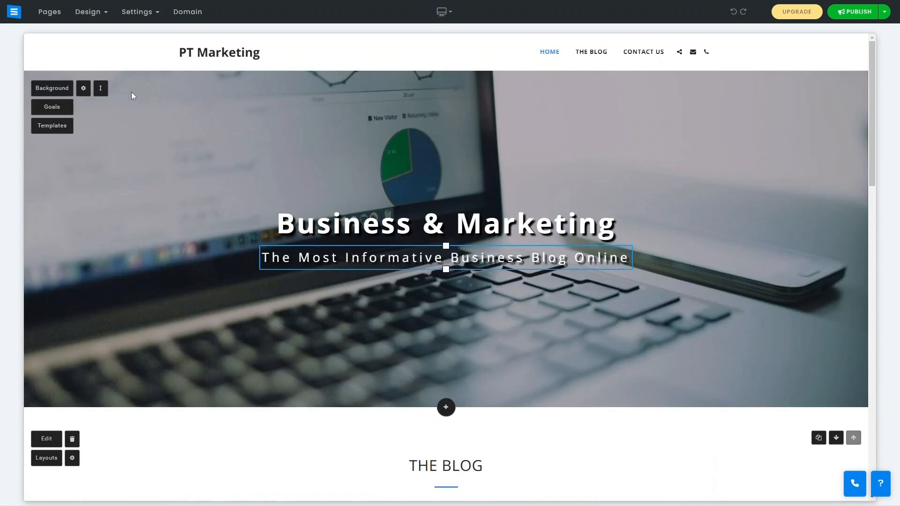
pyautogui.click(90, 10)
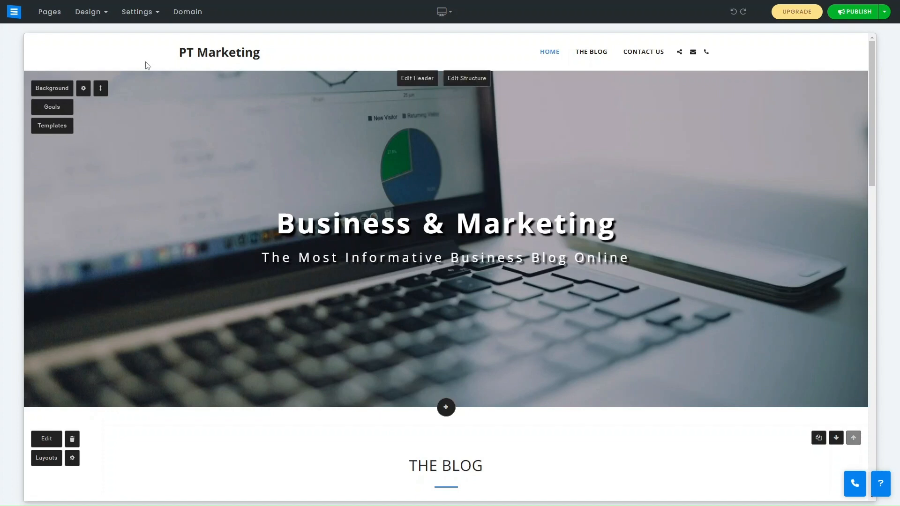
pyautogui.click(88, 11)
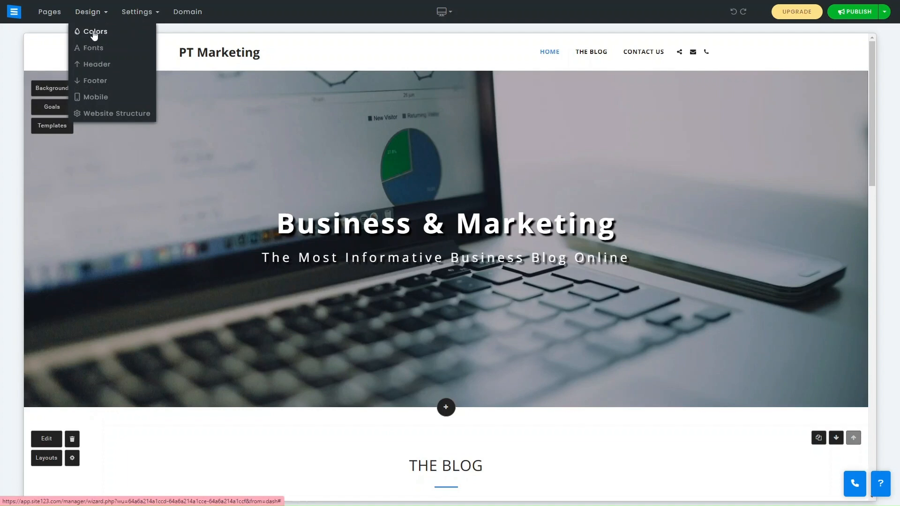
# Browse the Colors palettes and apply the black-and-green colour scheme.
pyautogui.click(95, 31)
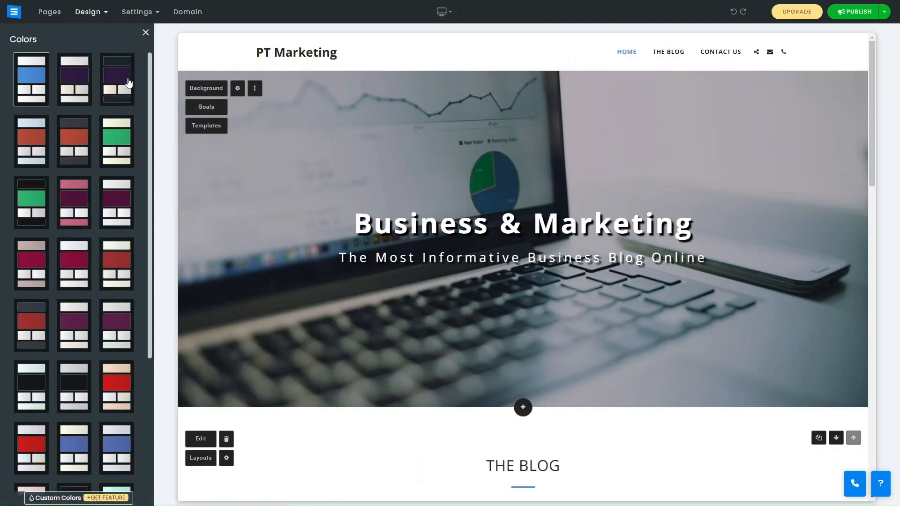
pyautogui.scroll(-3)
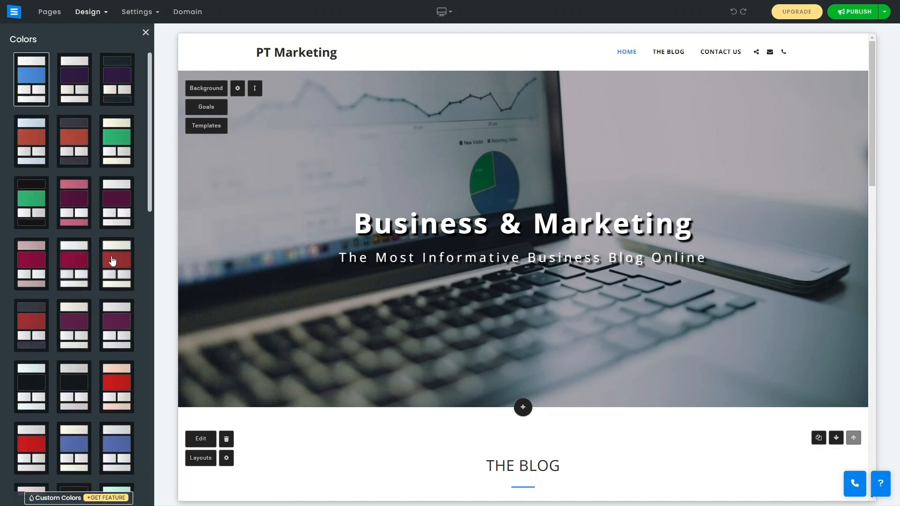
pyautogui.scroll(-3)
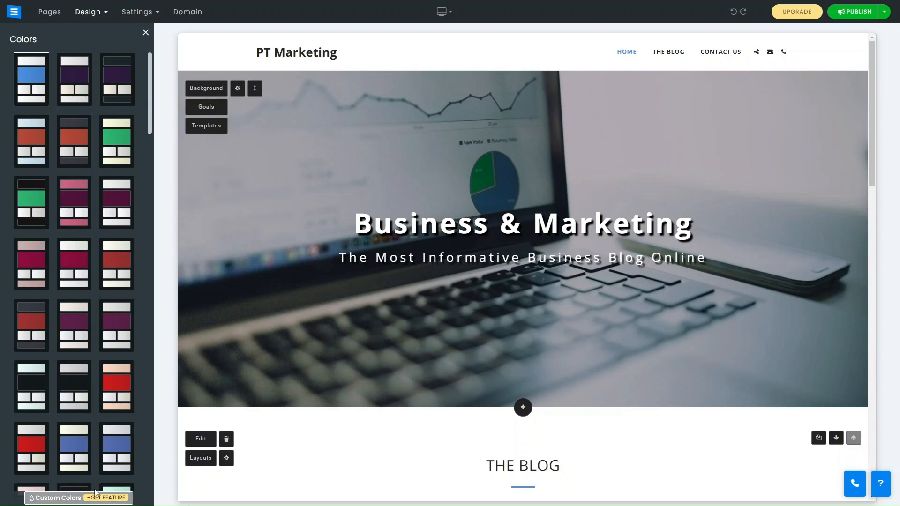
pyautogui.click(796, 12)
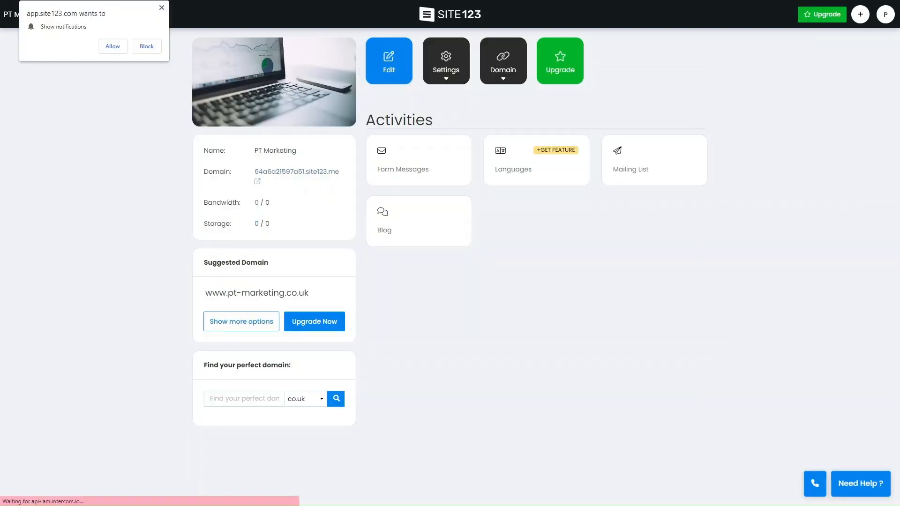
pyautogui.click(388, 61)
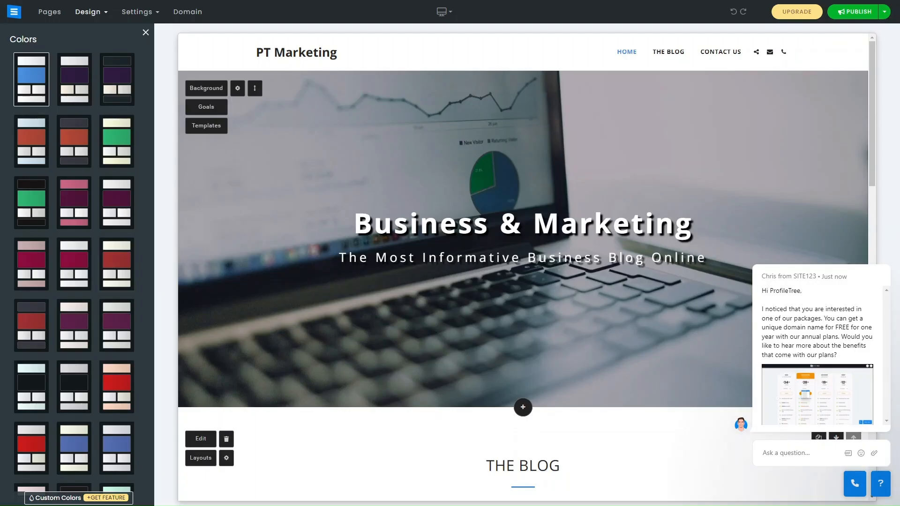
pyautogui.scroll(-3)
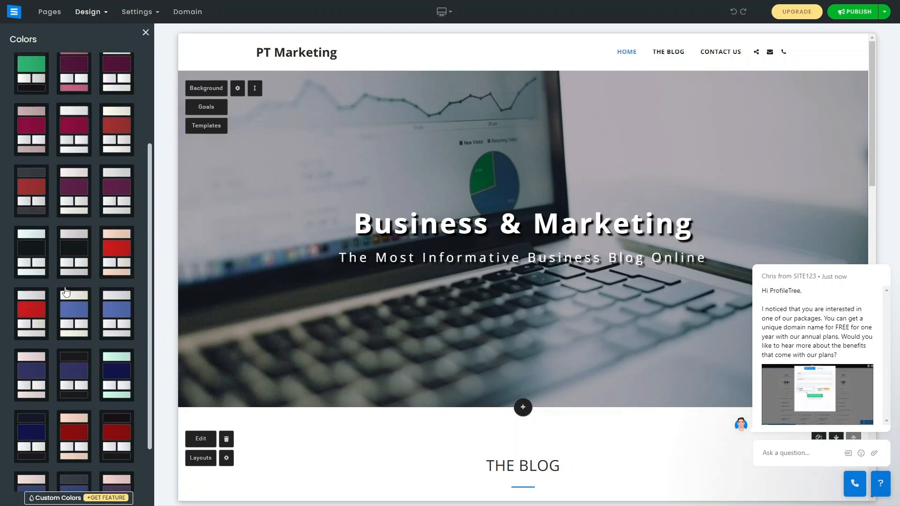
pyautogui.scroll(-3)
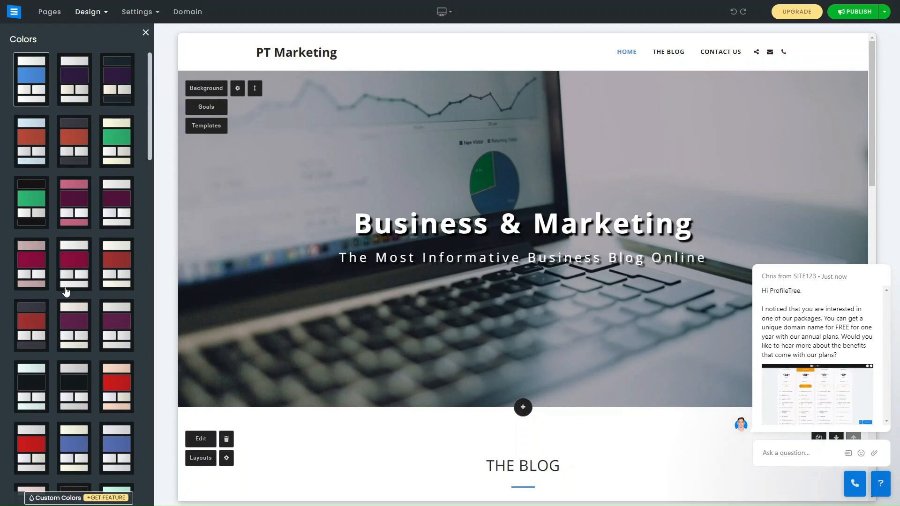
pyautogui.moveTo(117, 142)
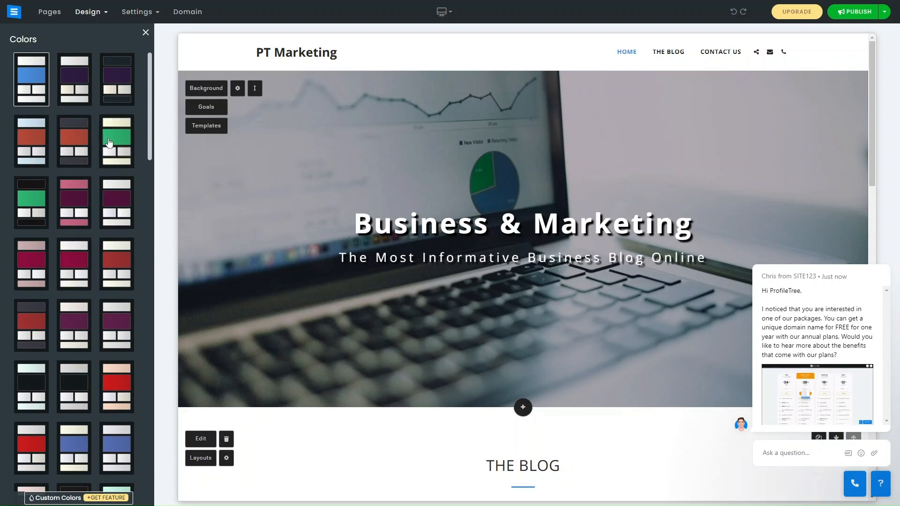
pyautogui.click(31, 203)
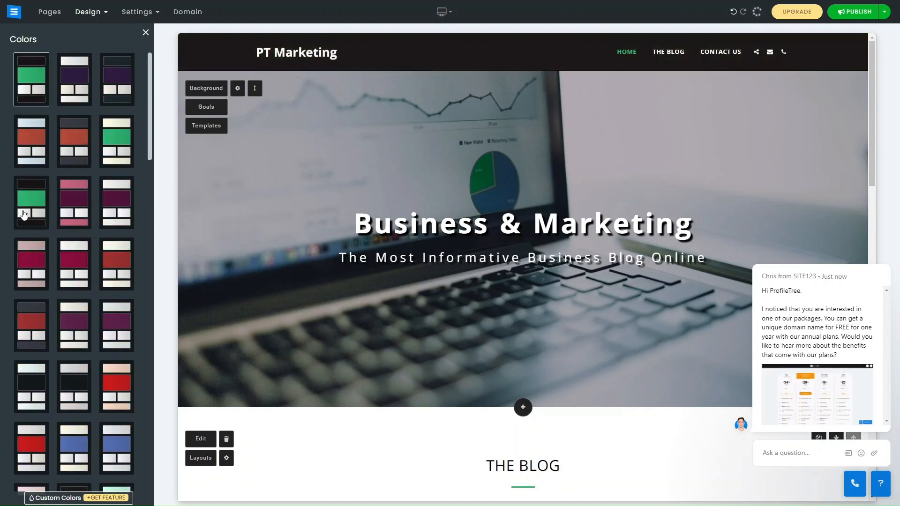
pyautogui.click(90, 11)
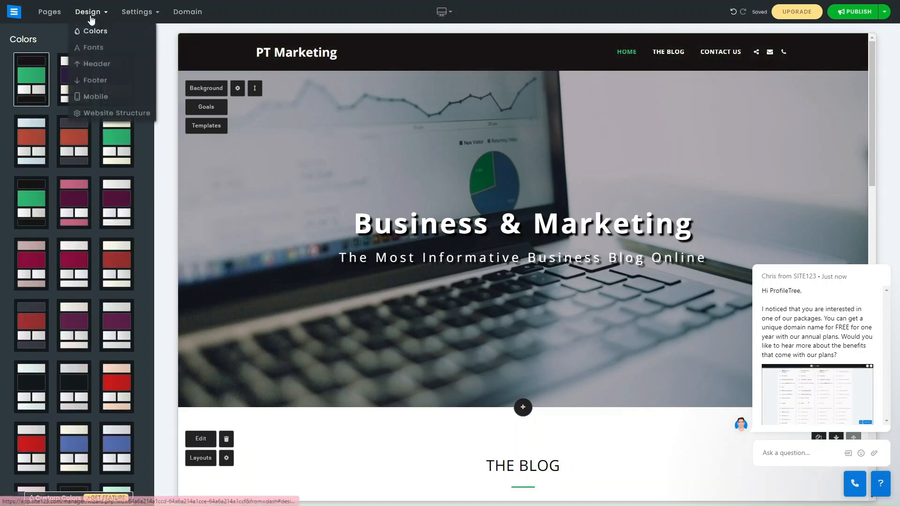
# Try the Roboto/Lora and PT Sans font pairings, then apply Roboto Condensed with Cabin.
pyautogui.click(93, 47)
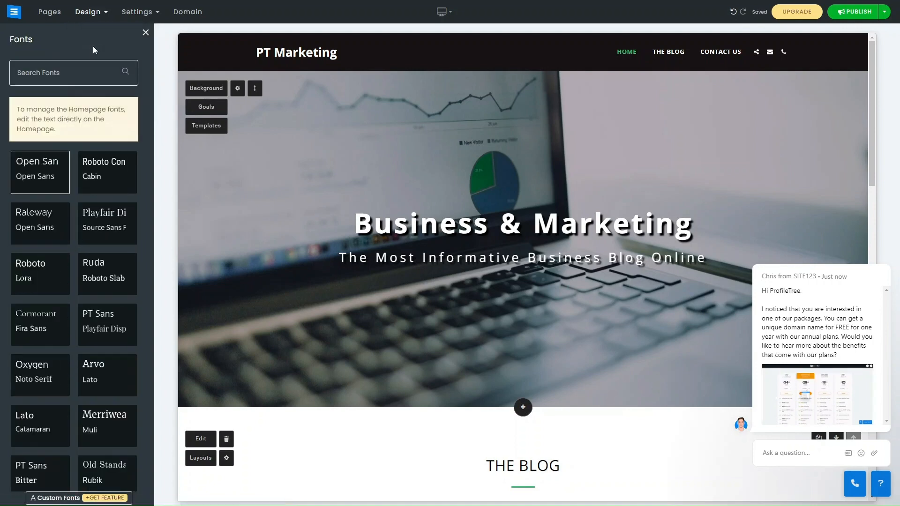
pyautogui.scroll(-3)
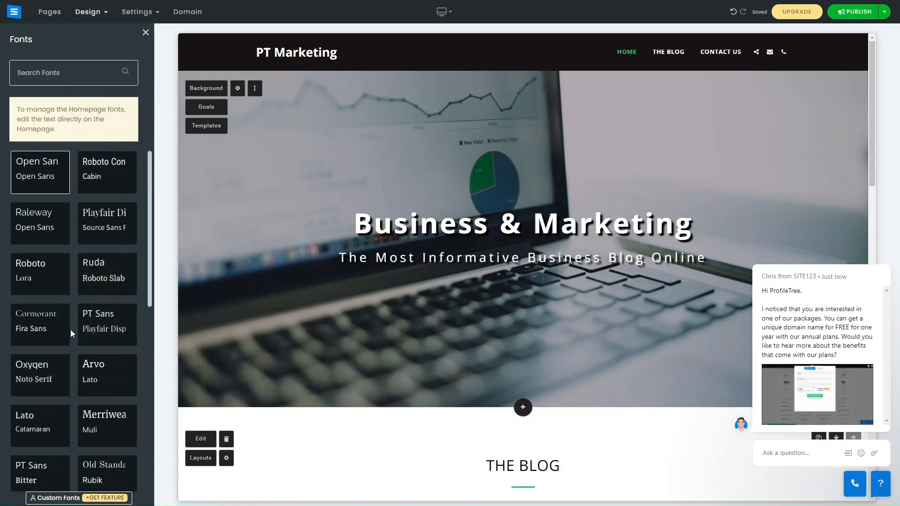
pyautogui.click(40, 274)
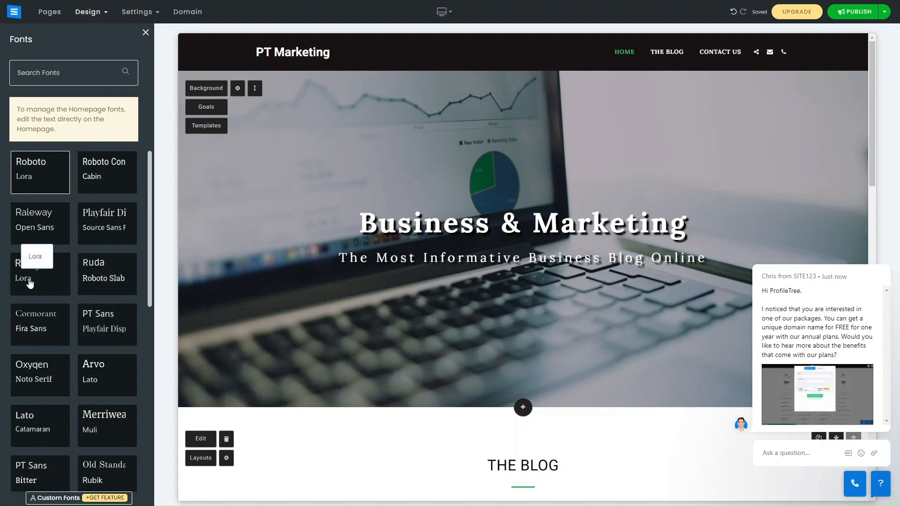
pyautogui.scroll(-3)
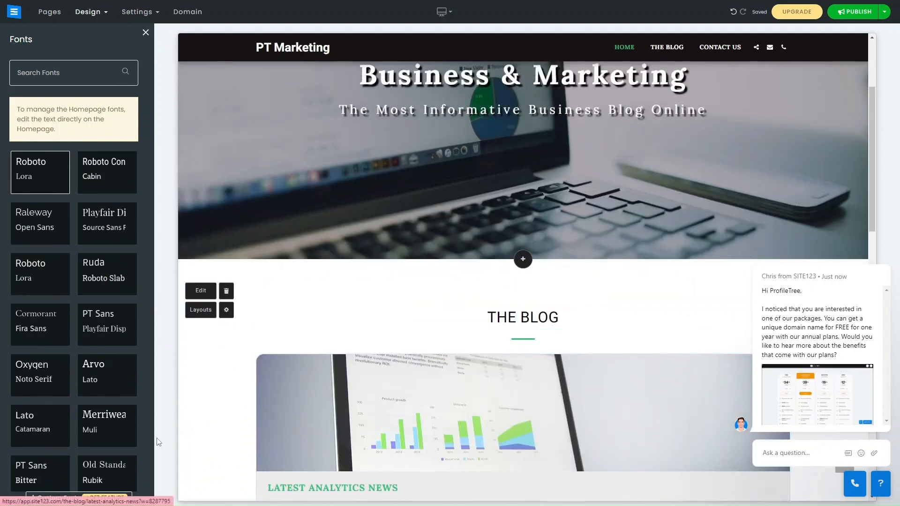
pyautogui.click(107, 375)
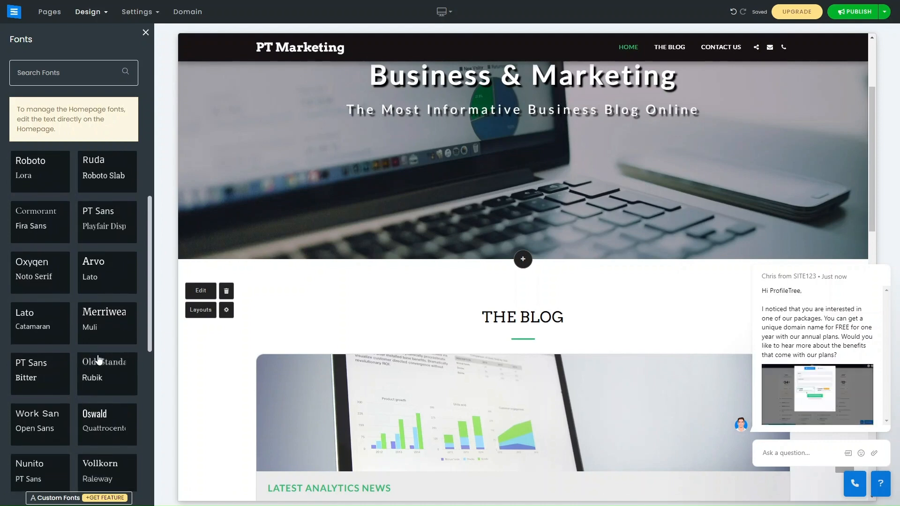
pyautogui.scroll(-3)
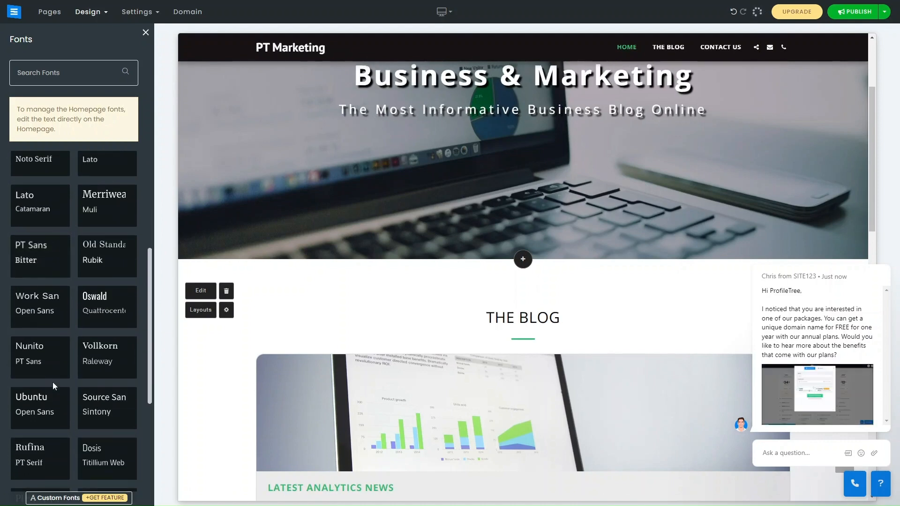
pyautogui.scroll(-3)
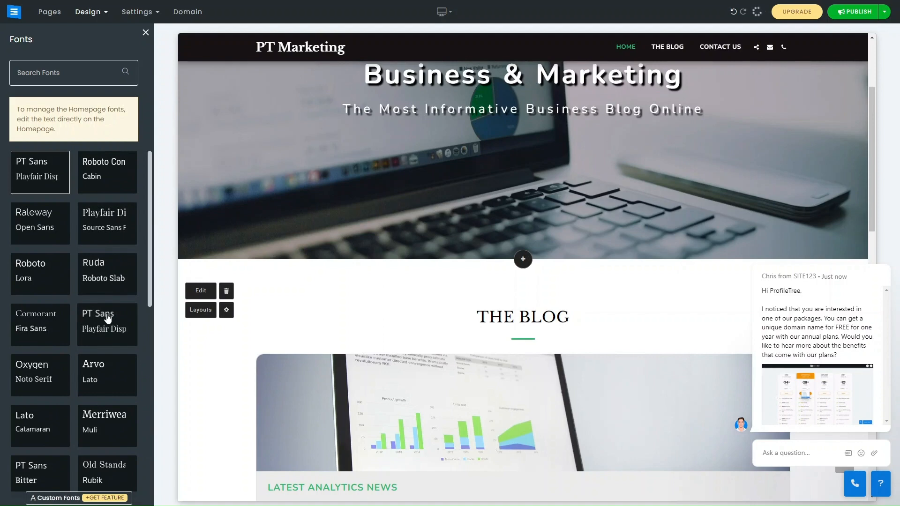
pyautogui.click(107, 171)
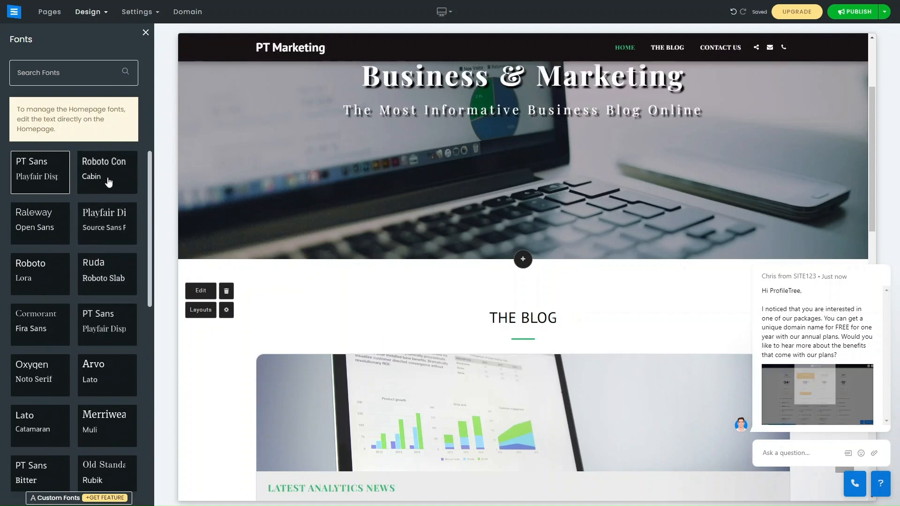
pyautogui.click(107, 171)
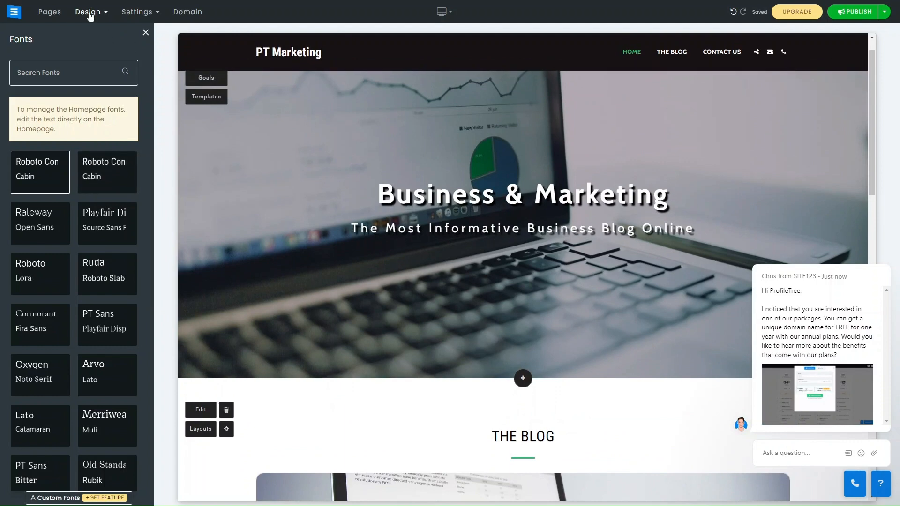
# Open the Header settings and switch Show Location Address on, then back off.
pyautogui.click(87, 11)
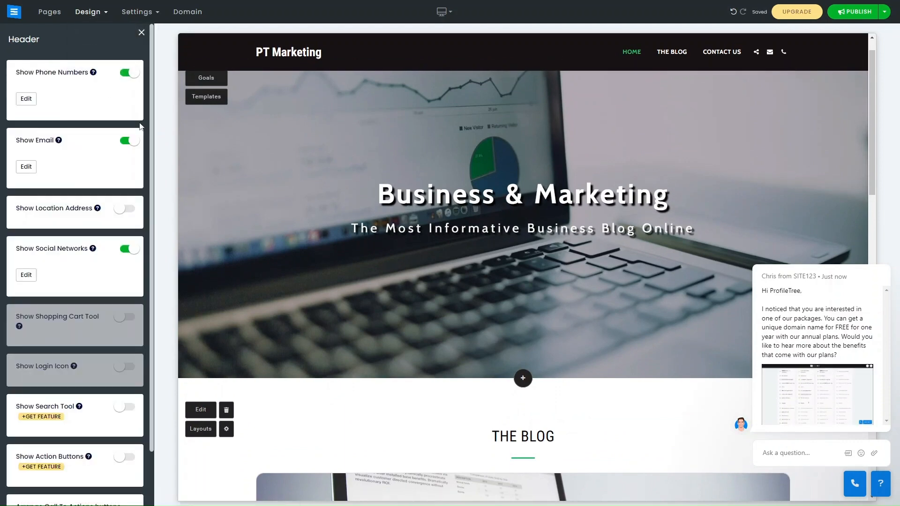
pyautogui.click(87, 11)
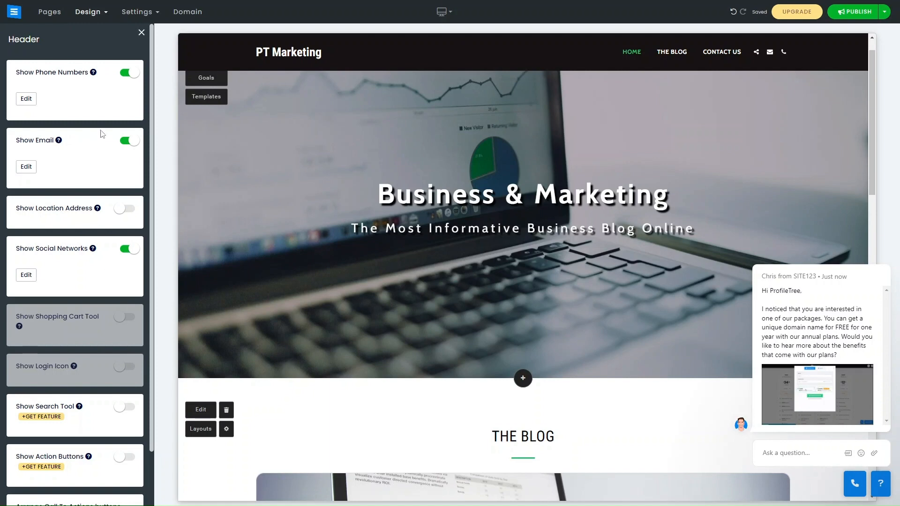
pyautogui.moveTo(113, 173)
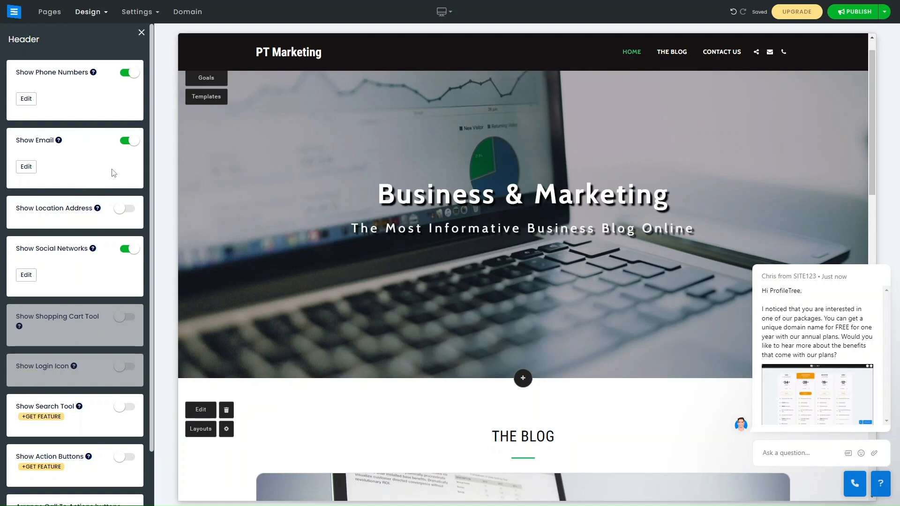
pyautogui.click(128, 208)
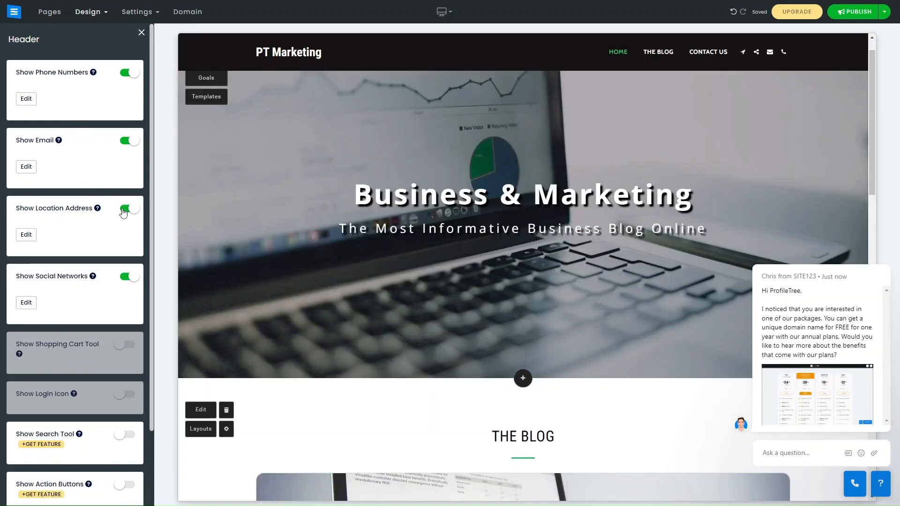
pyautogui.click(129, 209)
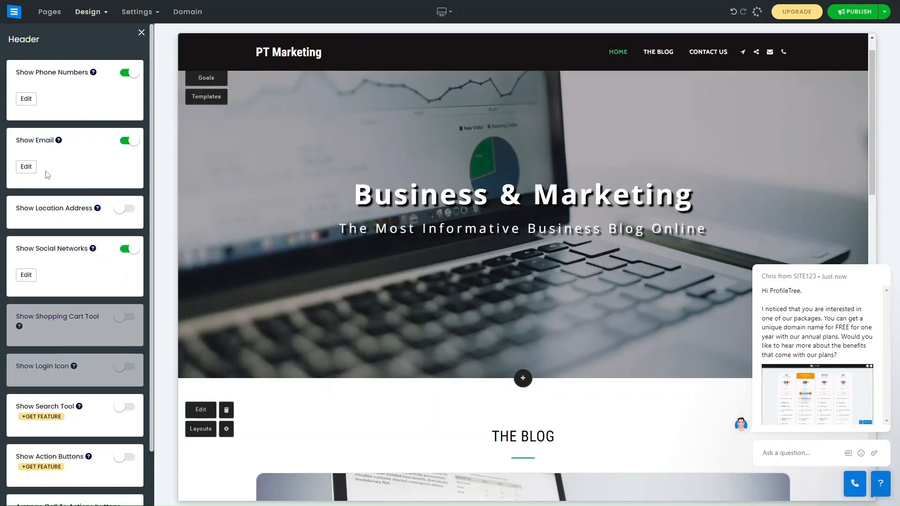
# Open and close the contact details editor, then expand Arrange Call To Actions buttons.
pyautogui.click(26, 275)
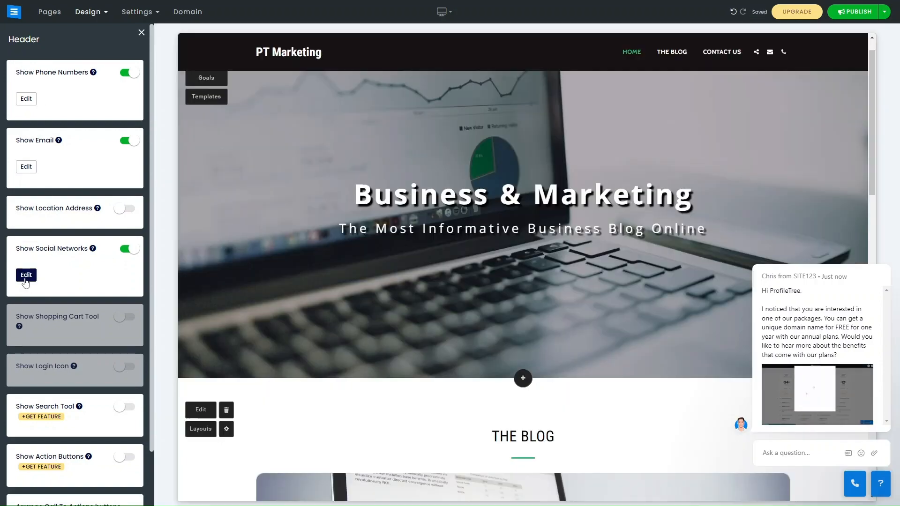
pyautogui.click(26, 274)
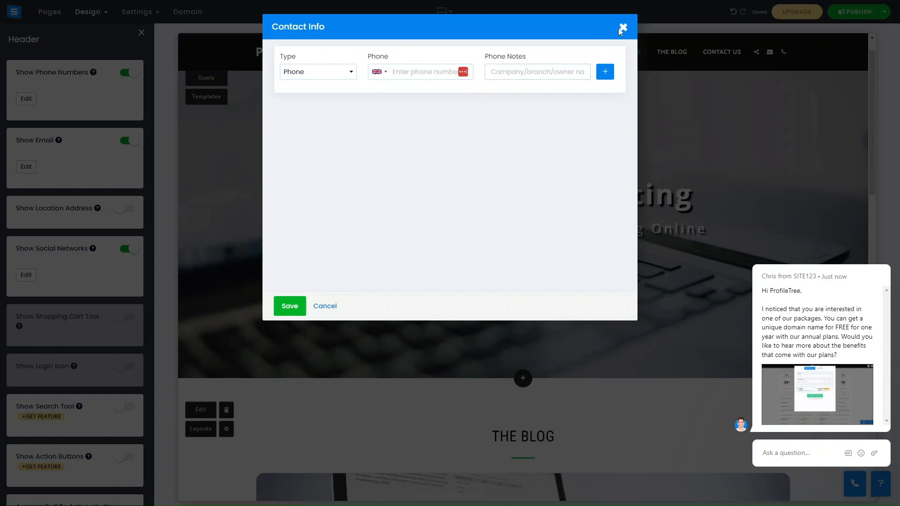
pyautogui.click(623, 27)
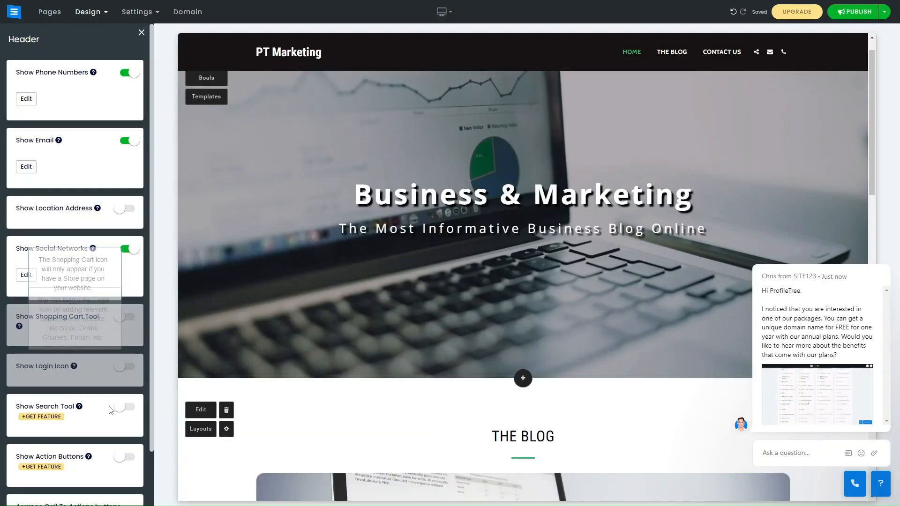
pyautogui.scroll(-3)
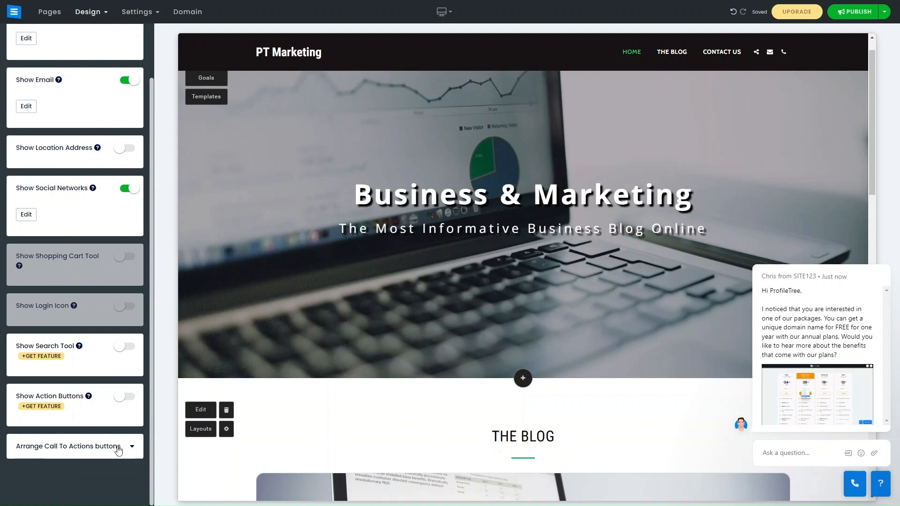
pyautogui.click(67, 445)
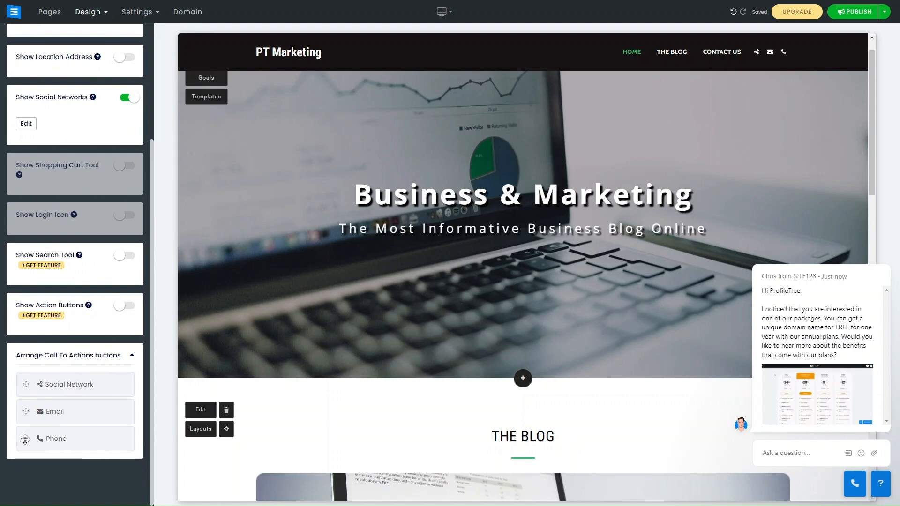
pyautogui.scroll(-3)
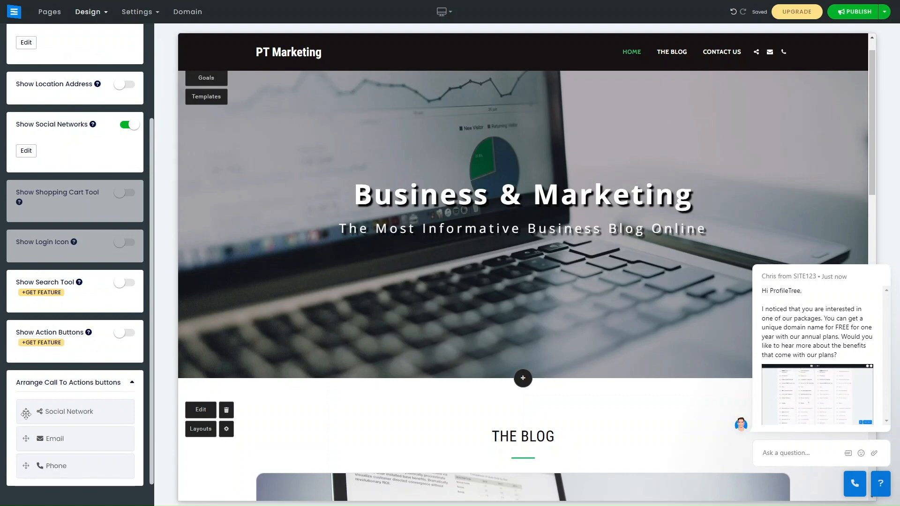
pyautogui.click(87, 11)
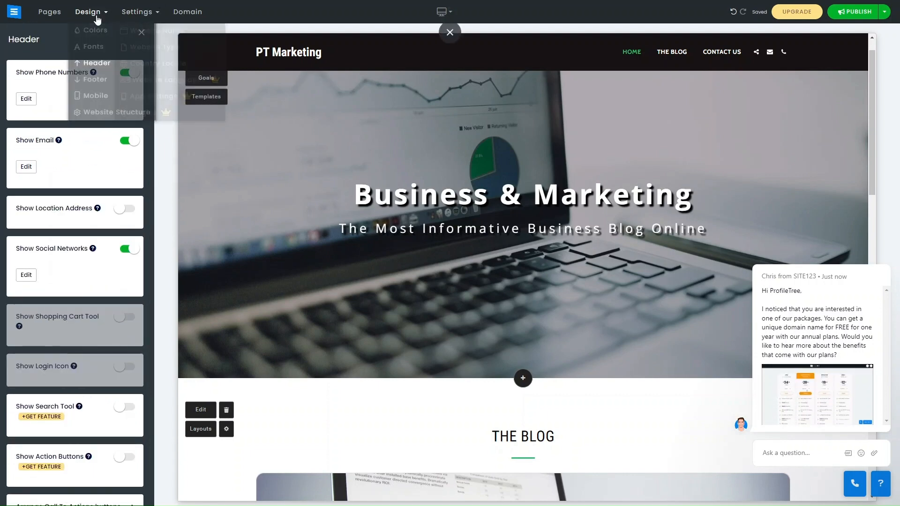
# Set the footer to Layout 2 - Clean and centered and enable the Floating Contact Button.
pyautogui.click(94, 80)
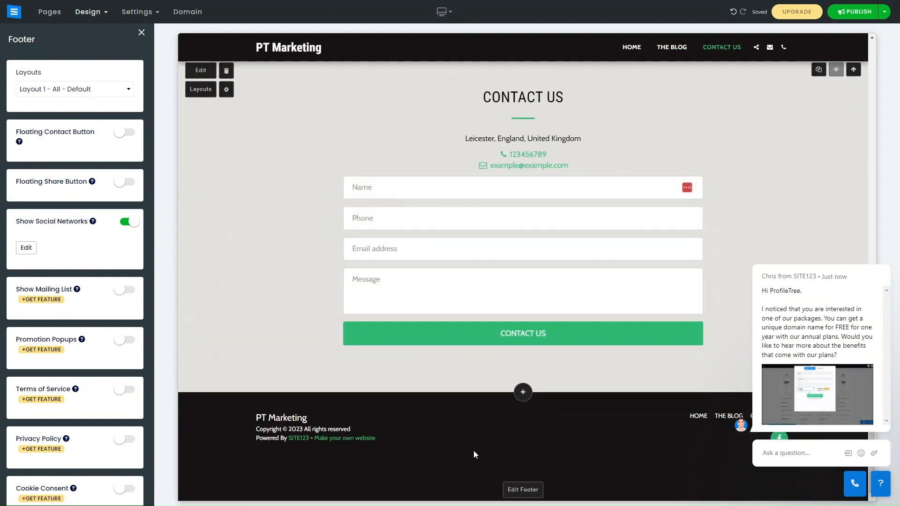
pyautogui.moveTo(100, 103)
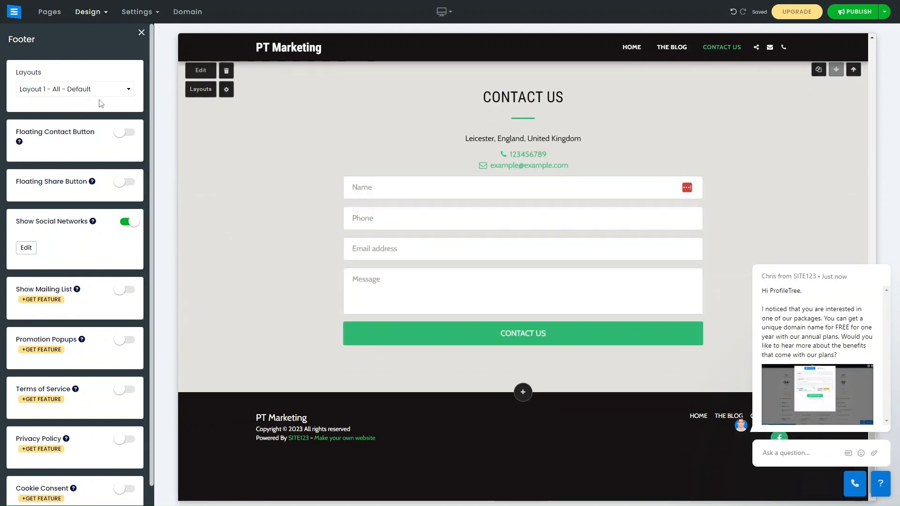
pyautogui.click(74, 89)
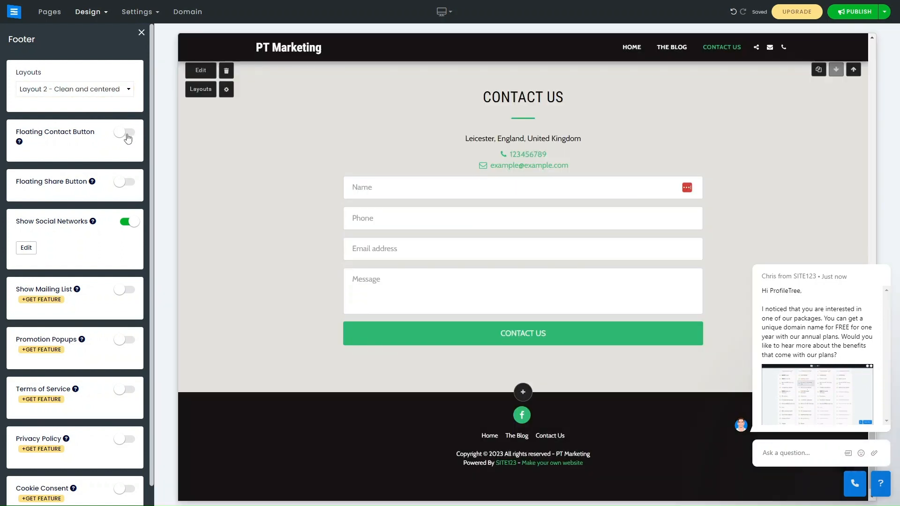
pyautogui.click(128, 134)
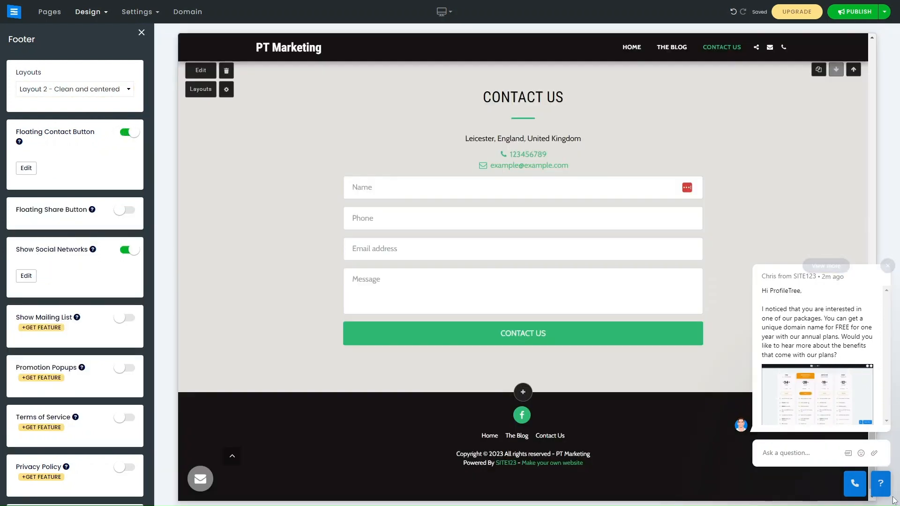
pyautogui.click(887, 266)
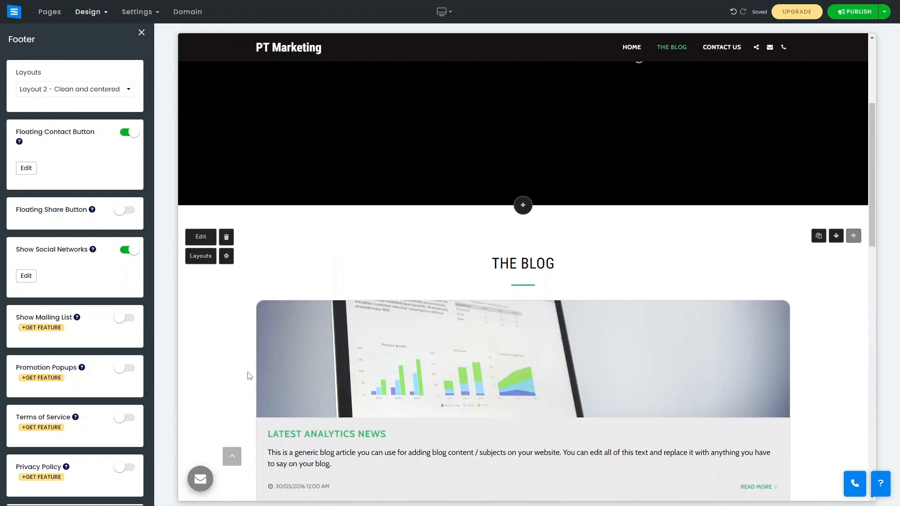
pyautogui.click(88, 11)
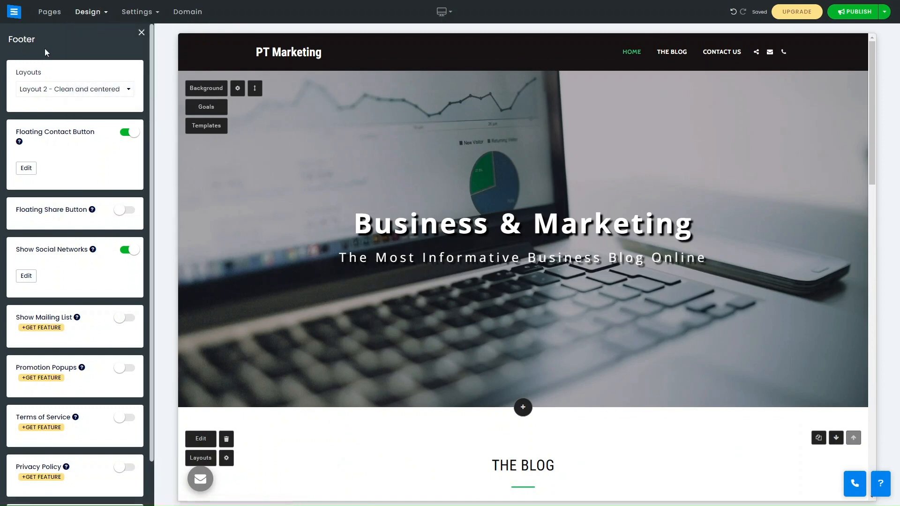
pyautogui.click(49, 12)
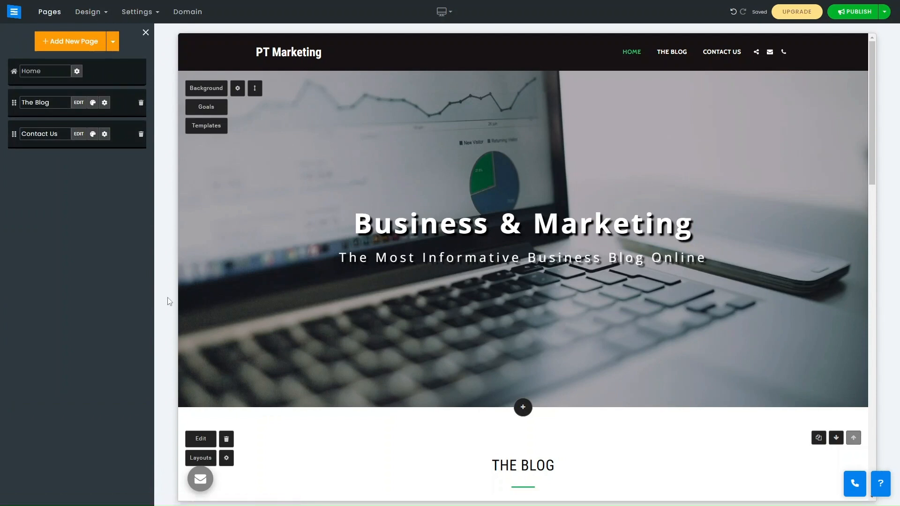
pyautogui.moveTo(366, 381)
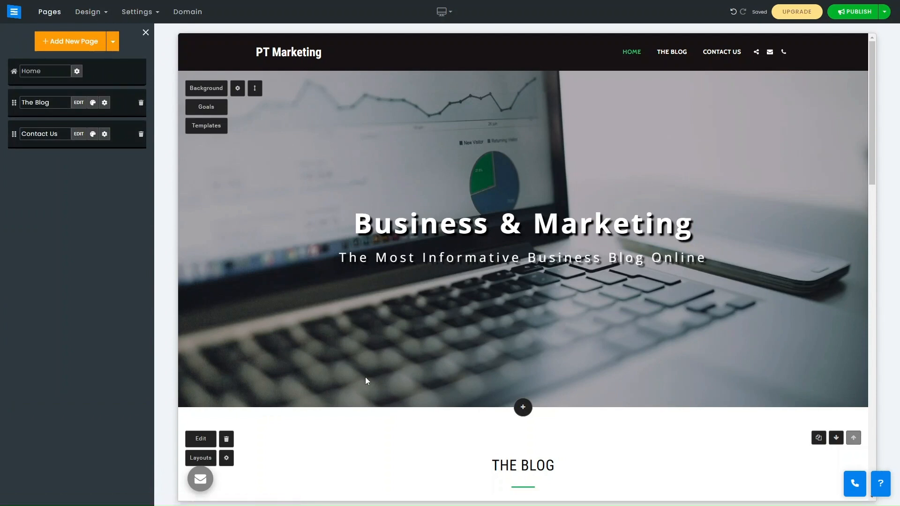
pyautogui.scroll(-3)
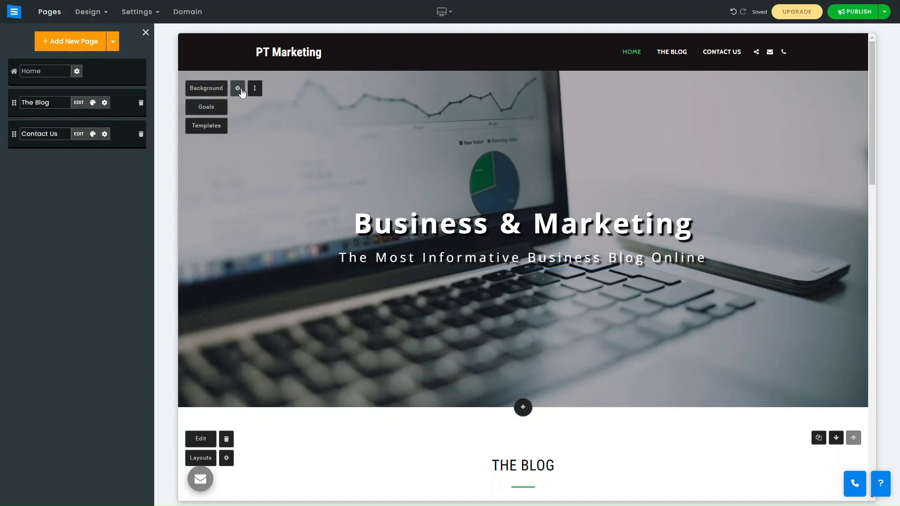
pyautogui.click(238, 88)
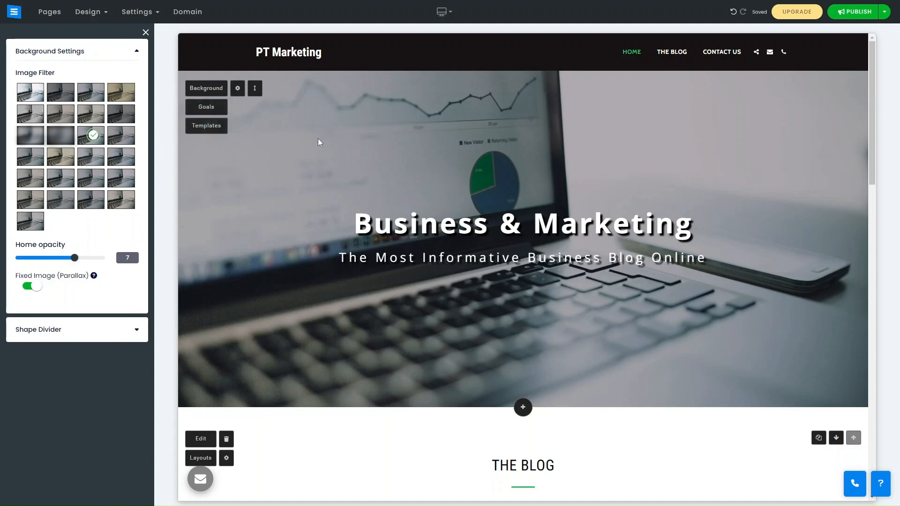
pyautogui.click(206, 126)
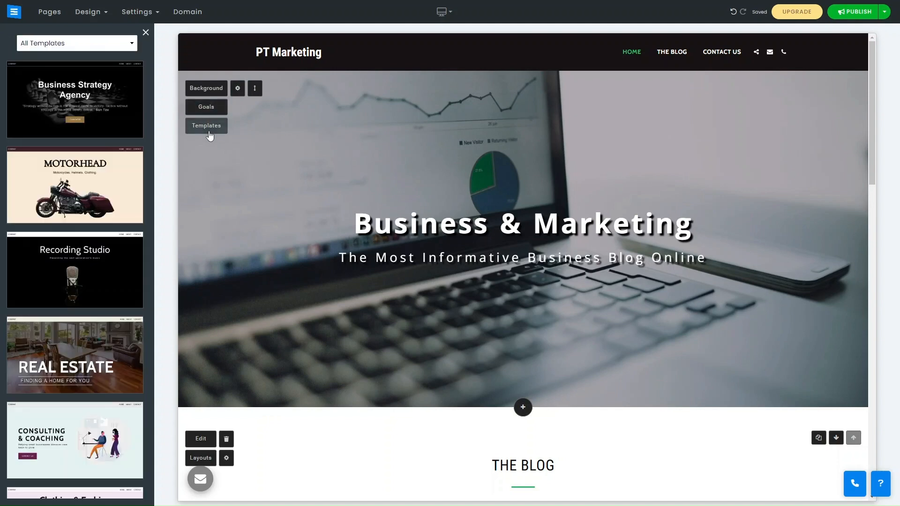
pyautogui.scroll(-3)
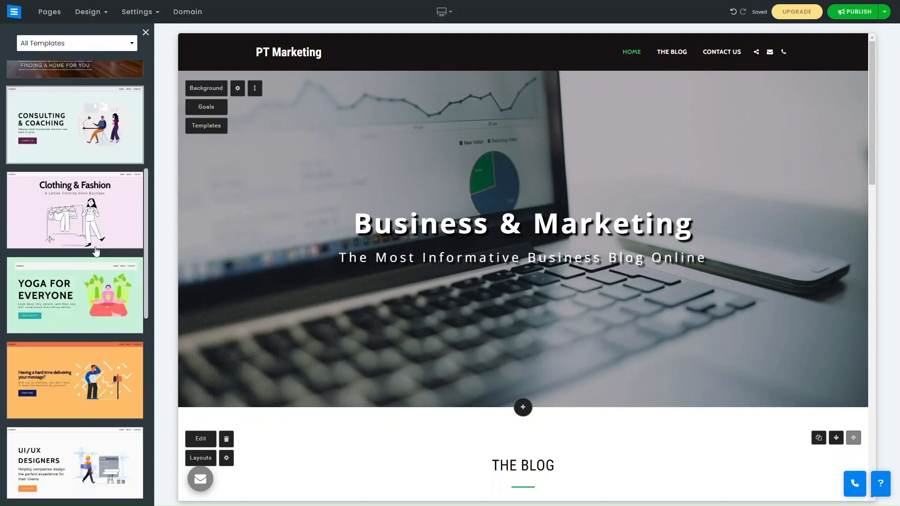
pyautogui.scroll(-3)
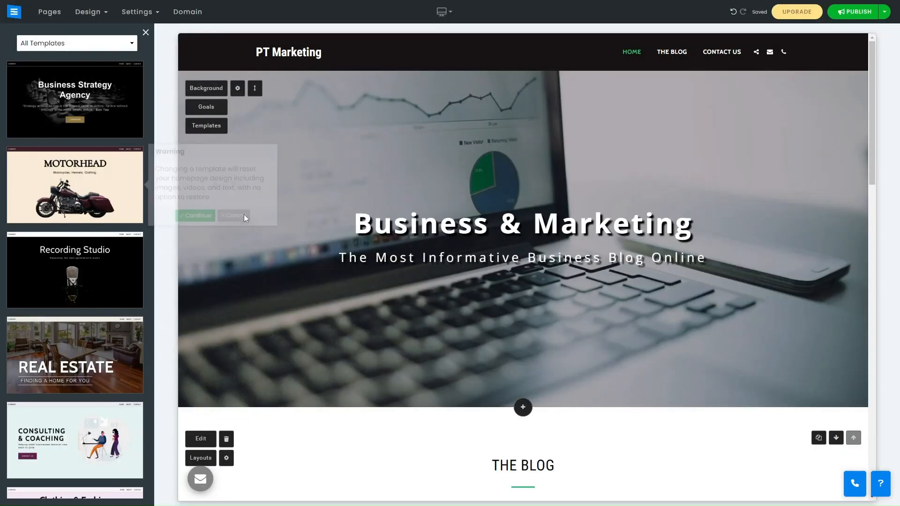
pyautogui.click(205, 88)
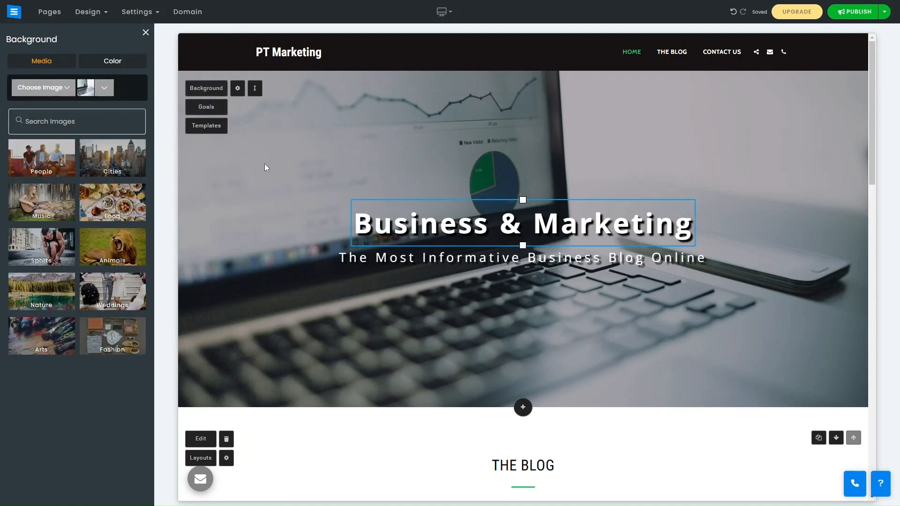
pyautogui.click(522, 222)
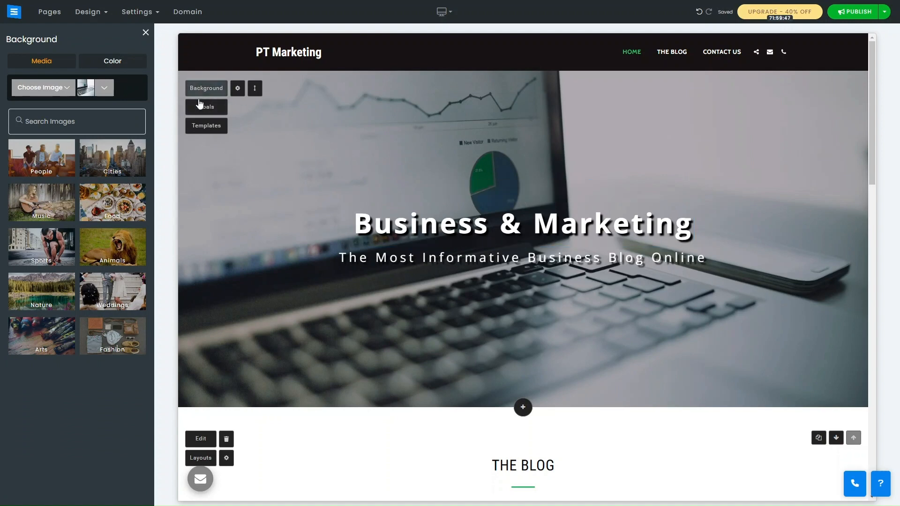
pyautogui.scroll(-3)
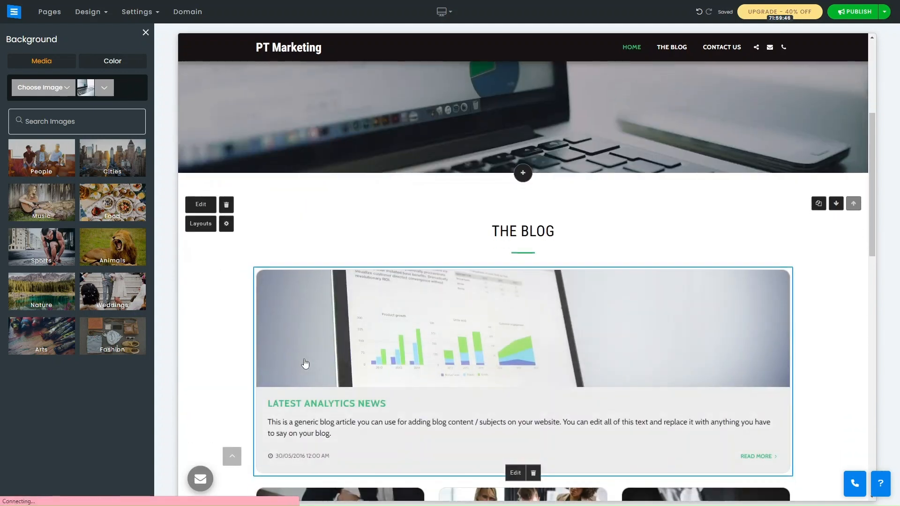
pyautogui.click(756, 456)
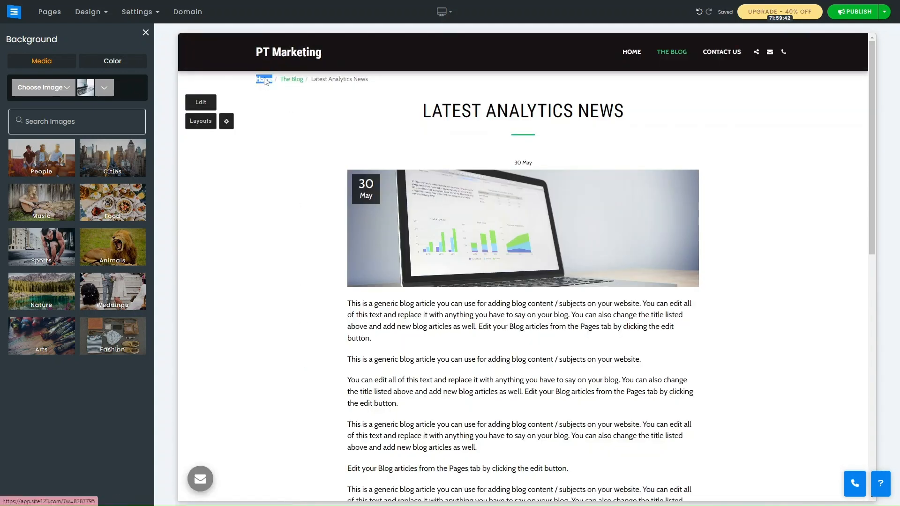
pyautogui.click(263, 79)
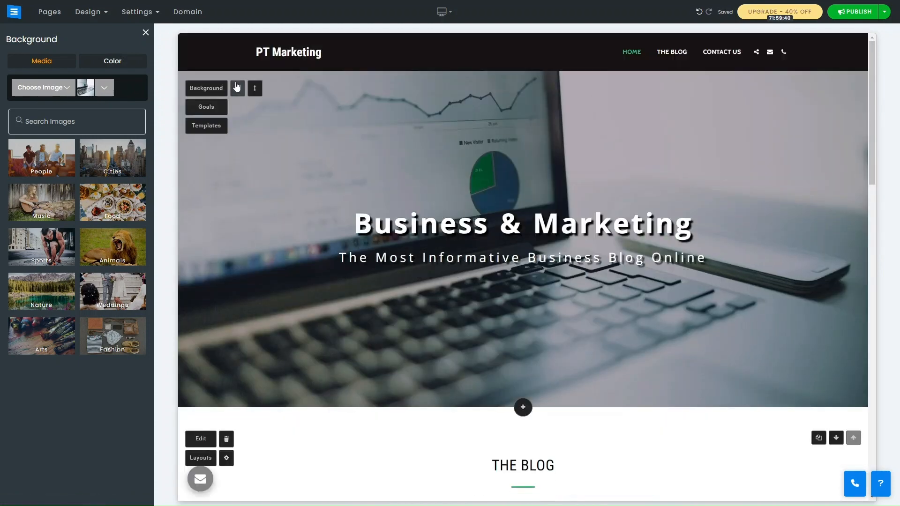
# Replace the hero headline text with 'ProfileTree Business and Marketing'.
pyautogui.click(522, 258)
pyautogui.write('P')
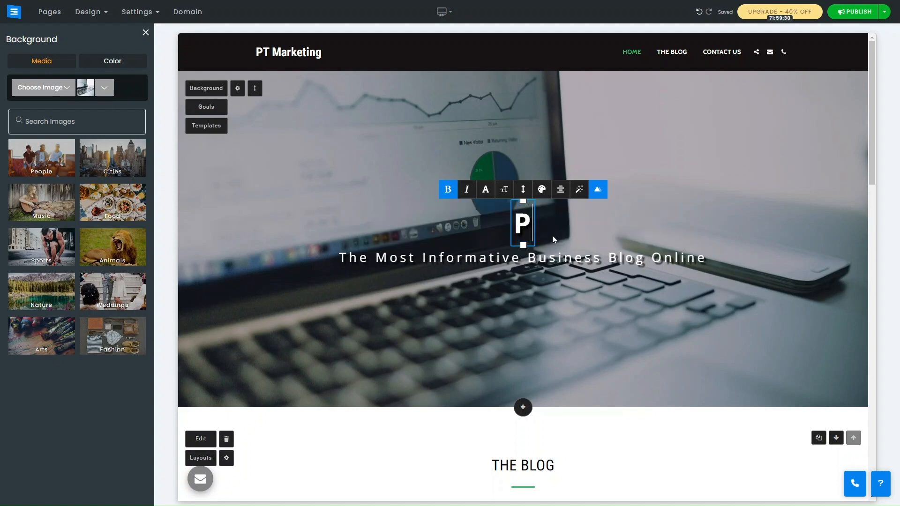
pyautogui.write('rofileTe')
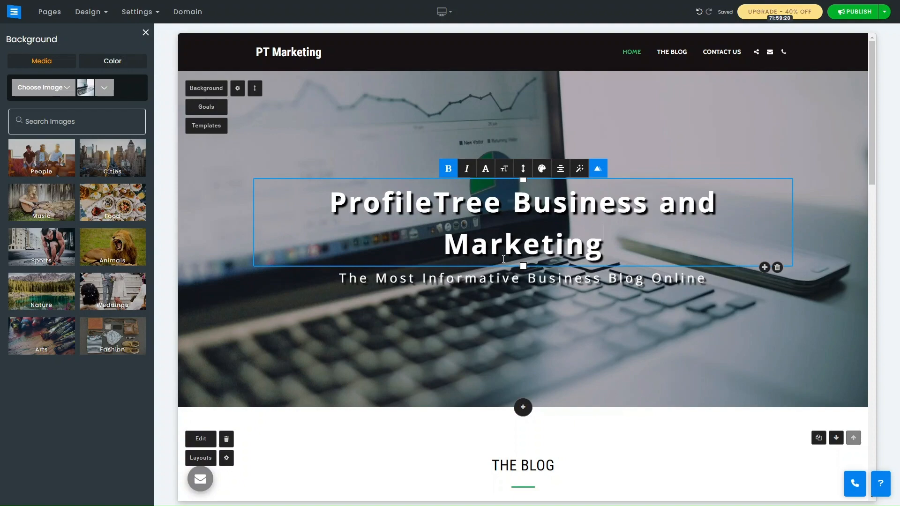
pyautogui.scroll(-3)
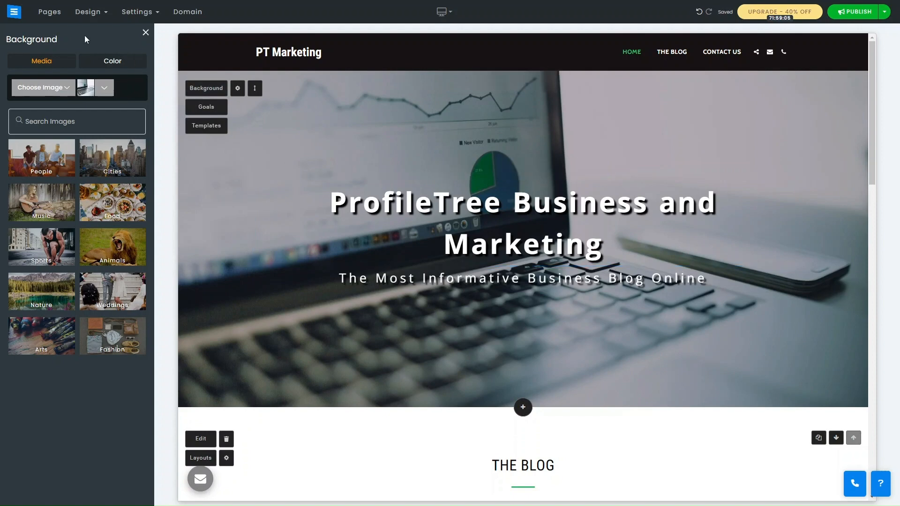
pyautogui.moveTo(614, 103)
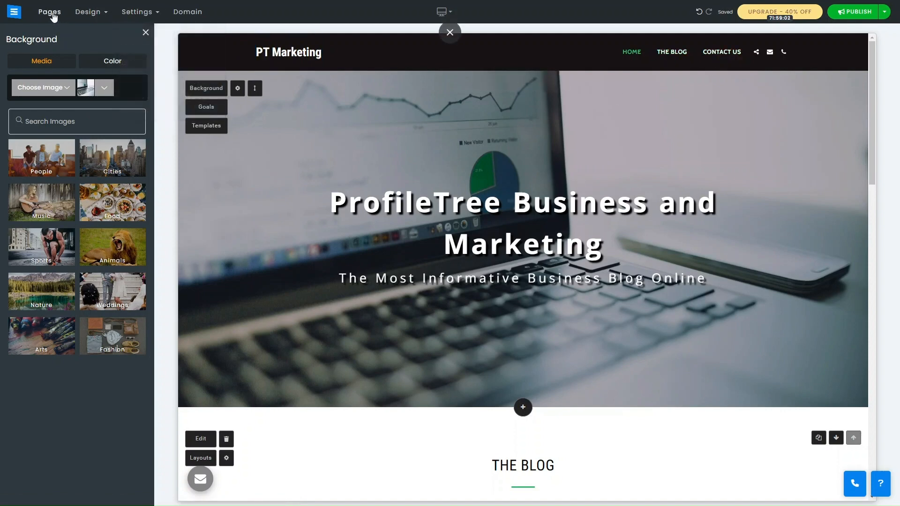
# Add a new page found by searching 'About', using the right-image About layout.
pyautogui.click(49, 11)
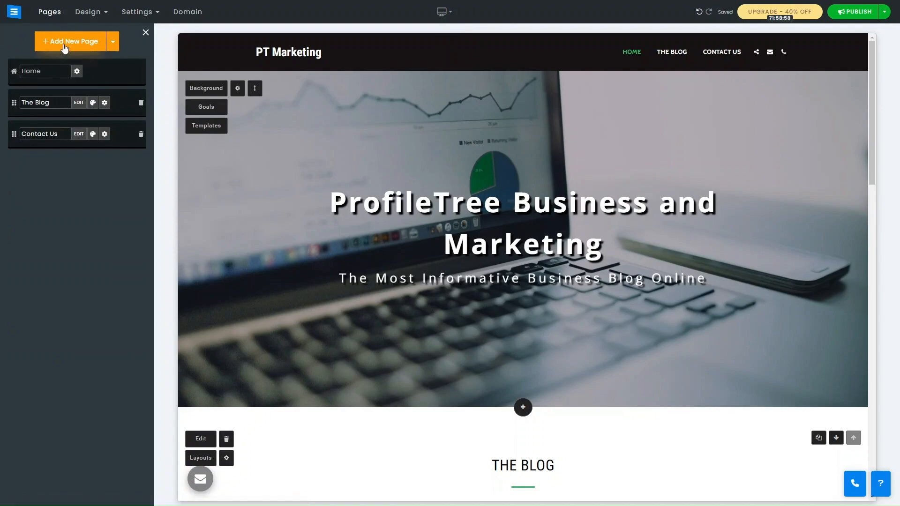
pyautogui.click(70, 42)
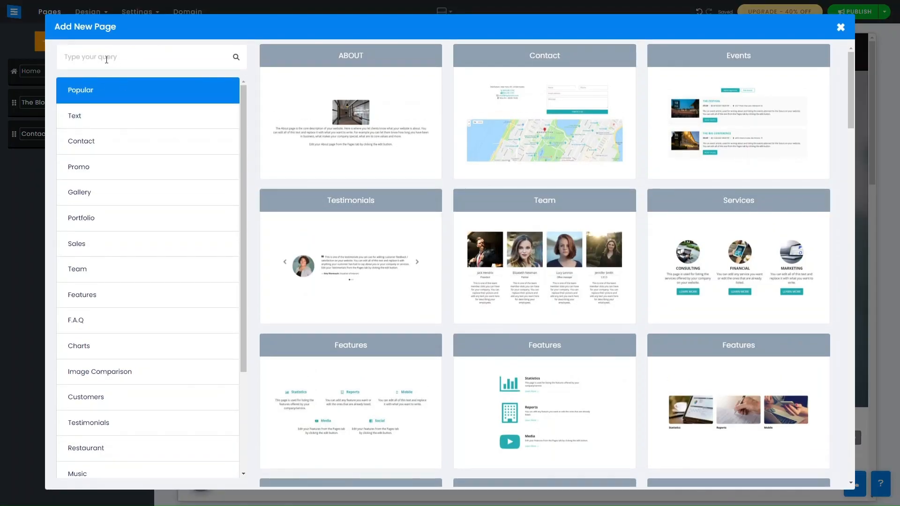
pyautogui.scroll(-3)
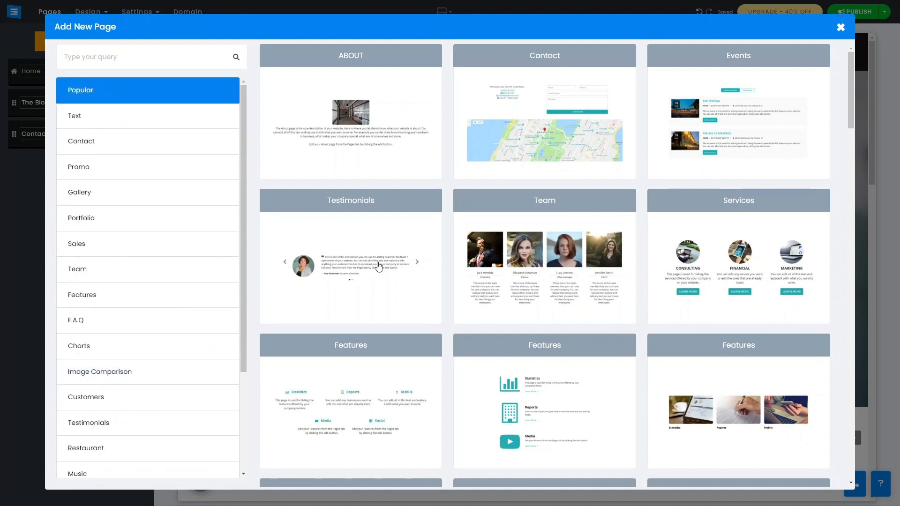
pyautogui.moveTo(137, 338)
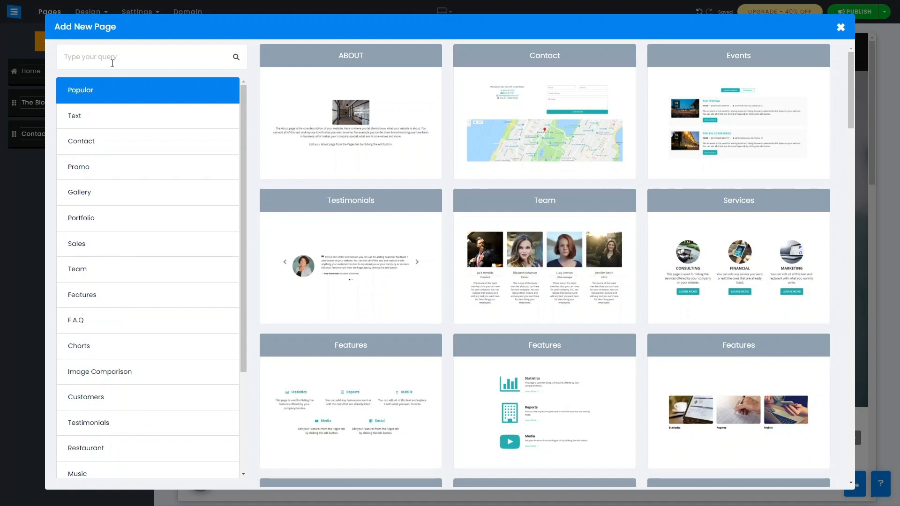
pyautogui.click(140, 57)
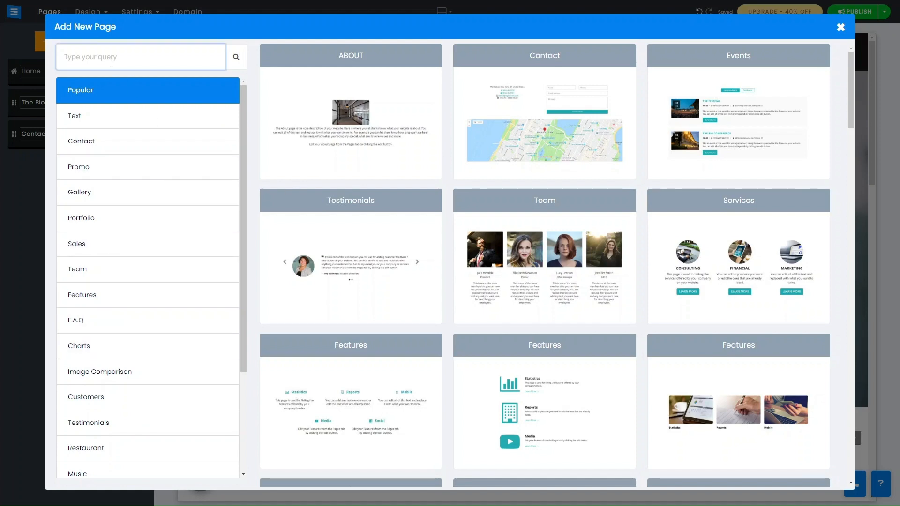
pyautogui.write('About')
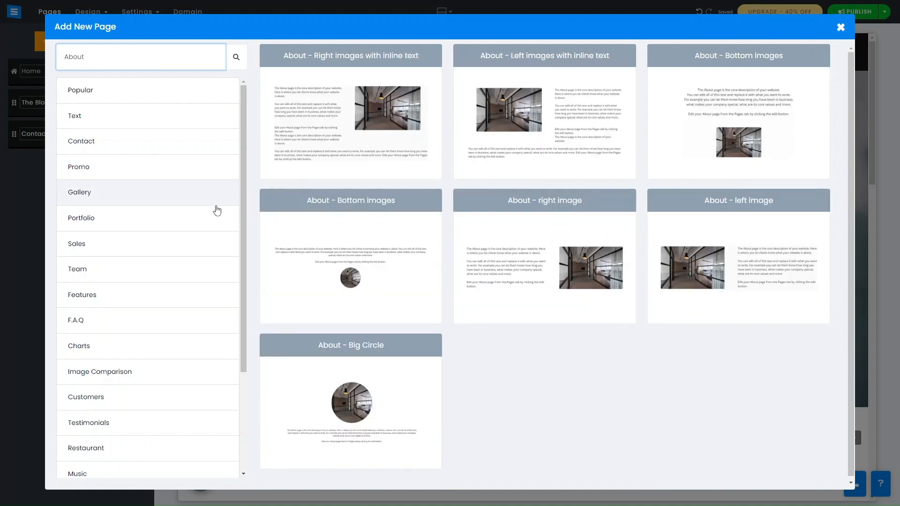
pyautogui.scroll(-3)
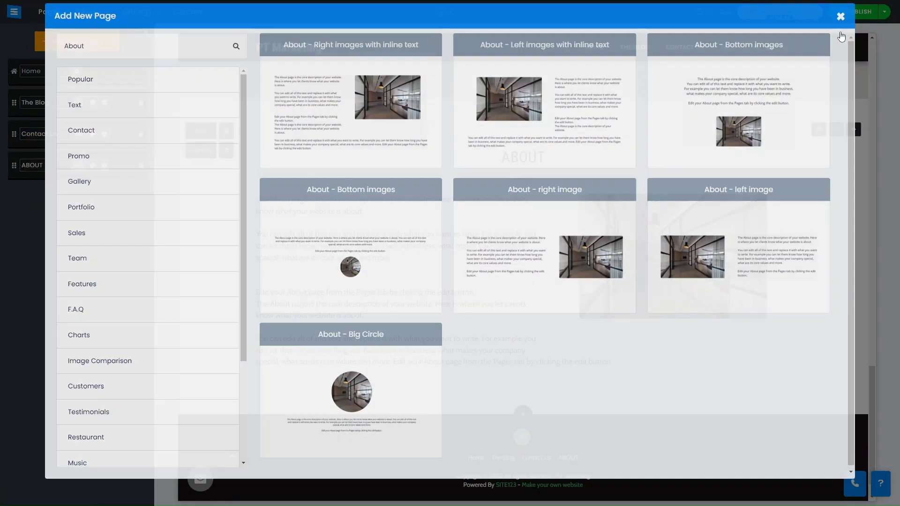
pyautogui.click(840, 16)
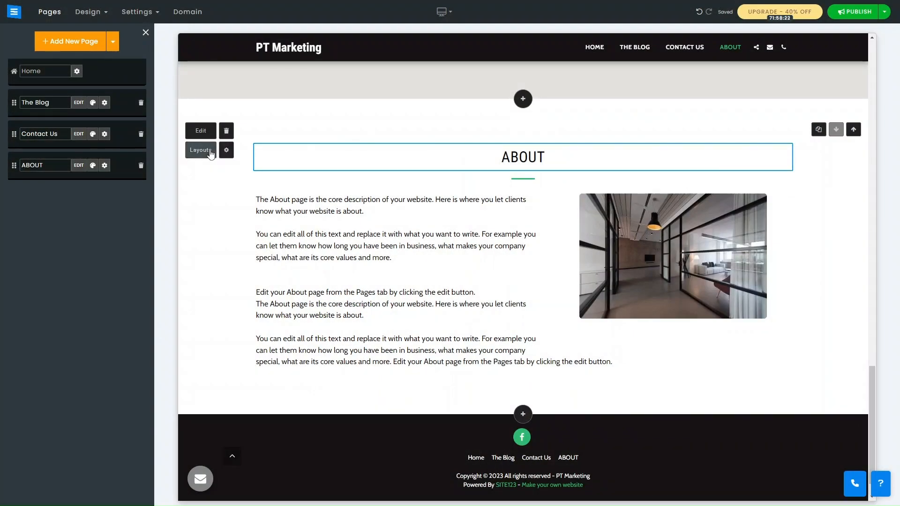
# Browse the About section's alternative layouts, then open and close its content editor.
pyautogui.click(201, 150)
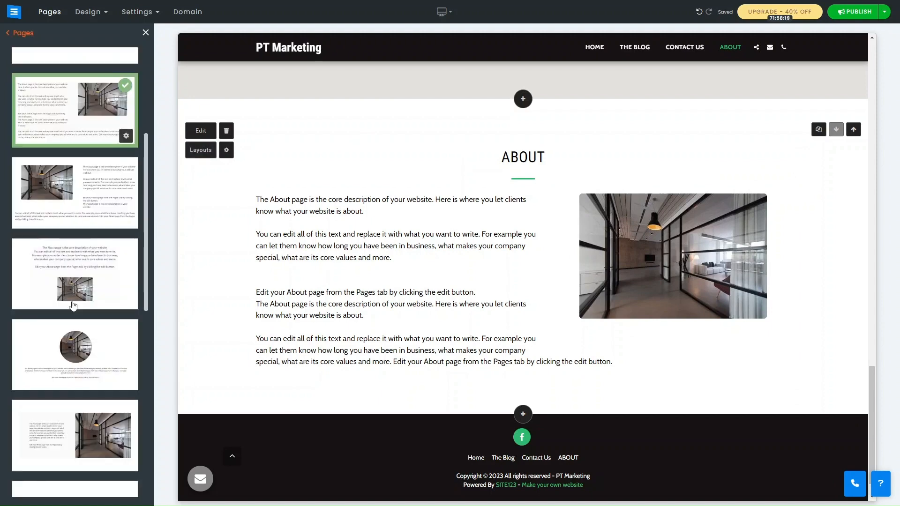
pyautogui.scroll(-3)
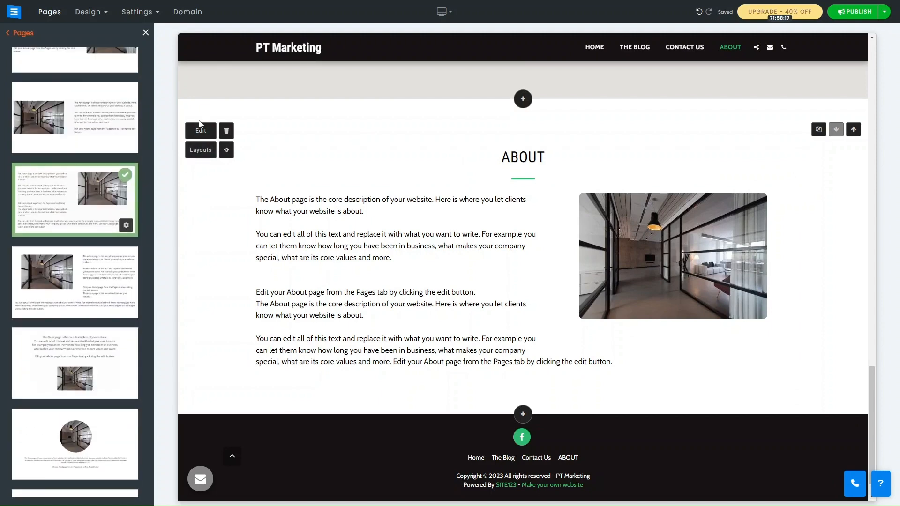
pyautogui.click(200, 131)
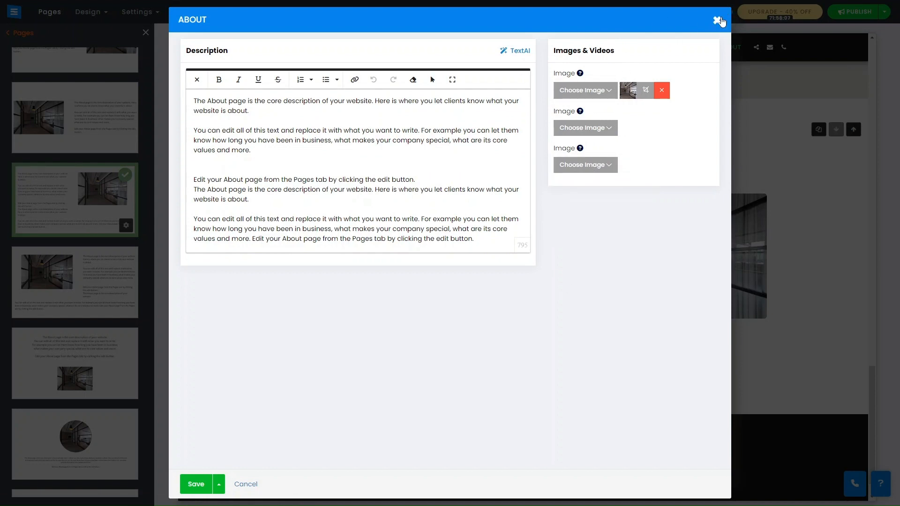
pyautogui.click(721, 20)
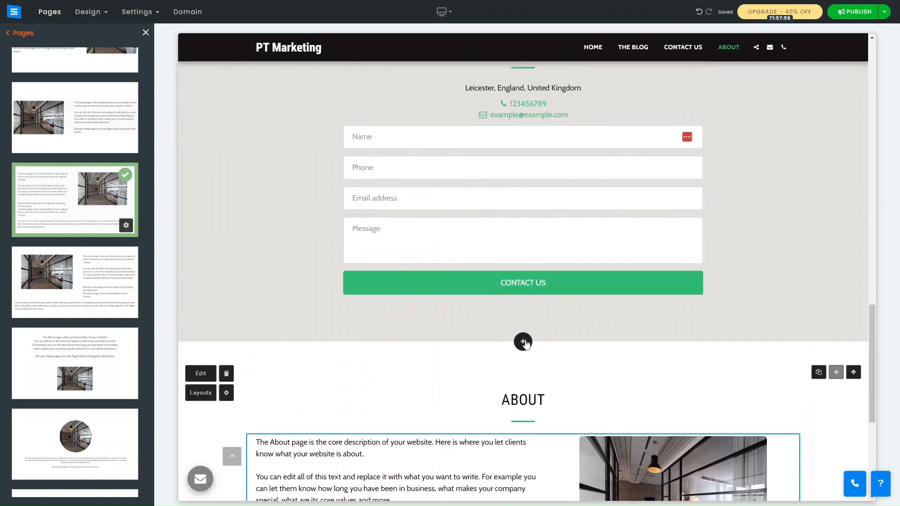
# Publish the site changes via the Publish dropdown and continue editing.
pyautogui.click(593, 47)
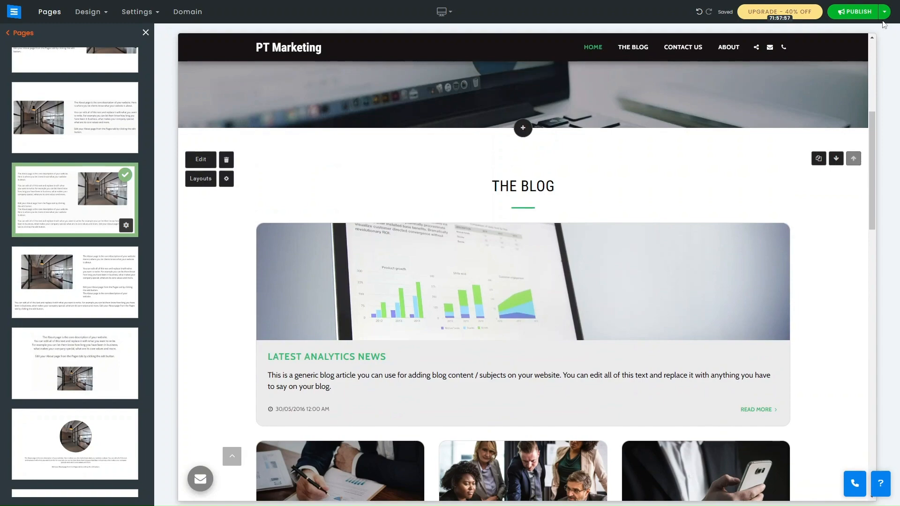
pyautogui.click(882, 12)
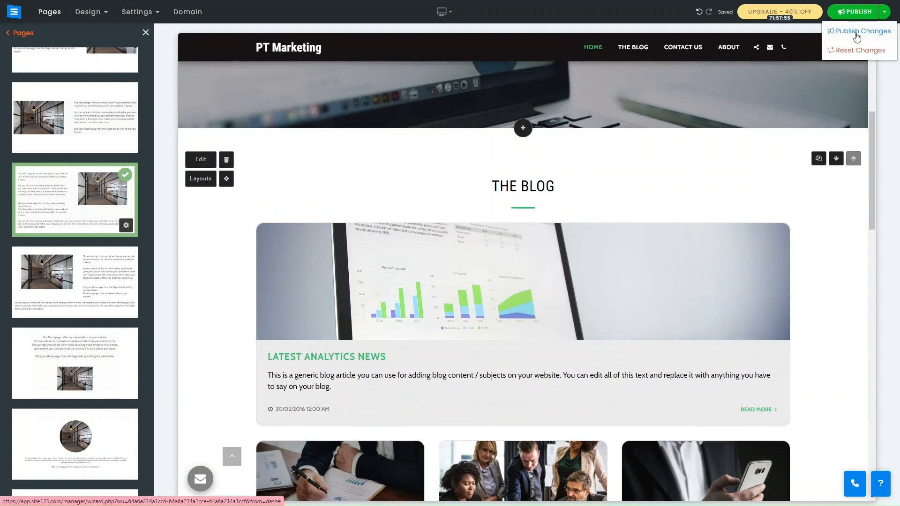
pyautogui.click(863, 31)
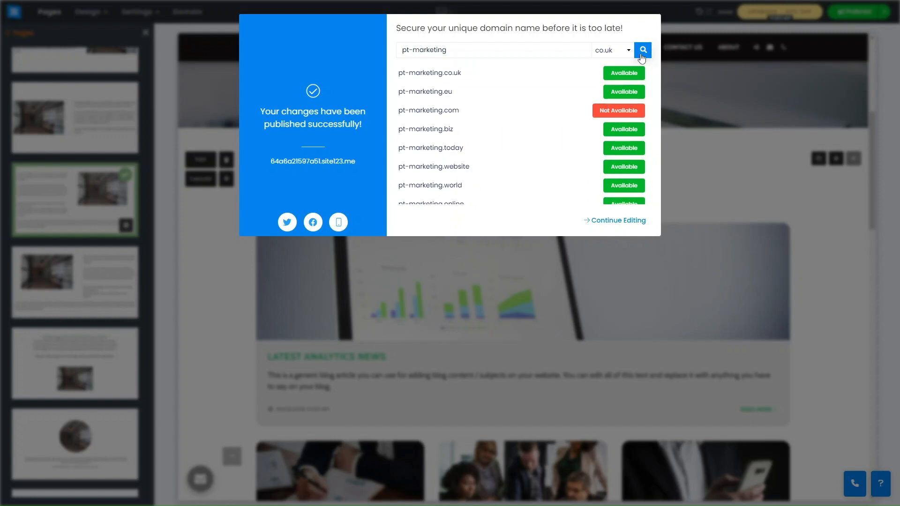
pyautogui.click(614, 220)
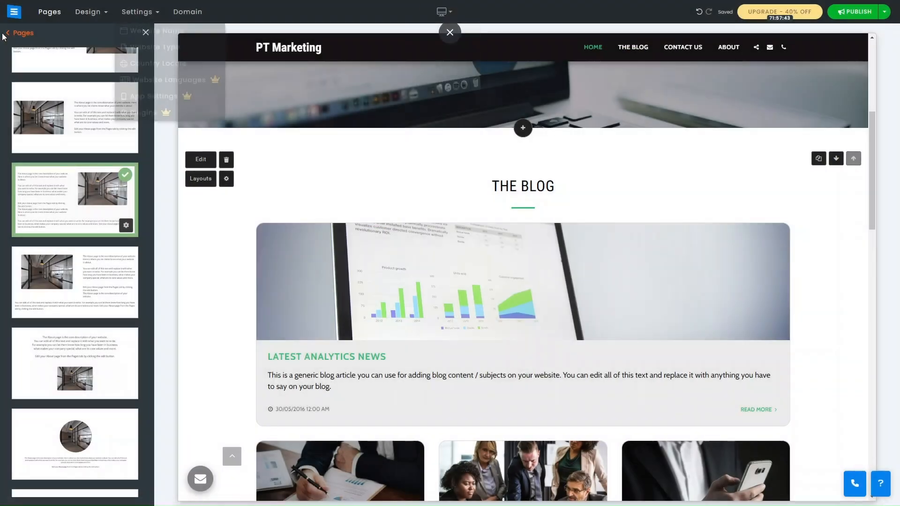
pyautogui.click(138, 11)
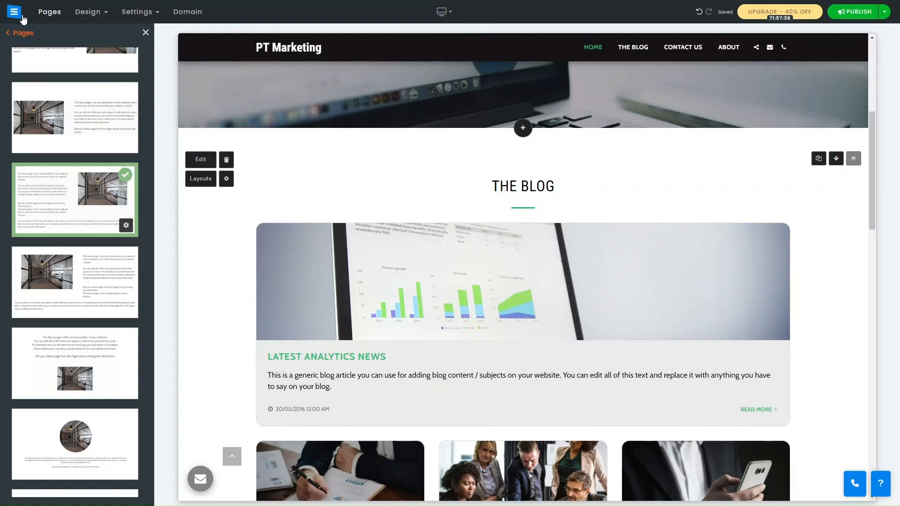
# Return to the PT Marketing dashboard from the top-left hamburger menu.
pyautogui.click(14, 11)
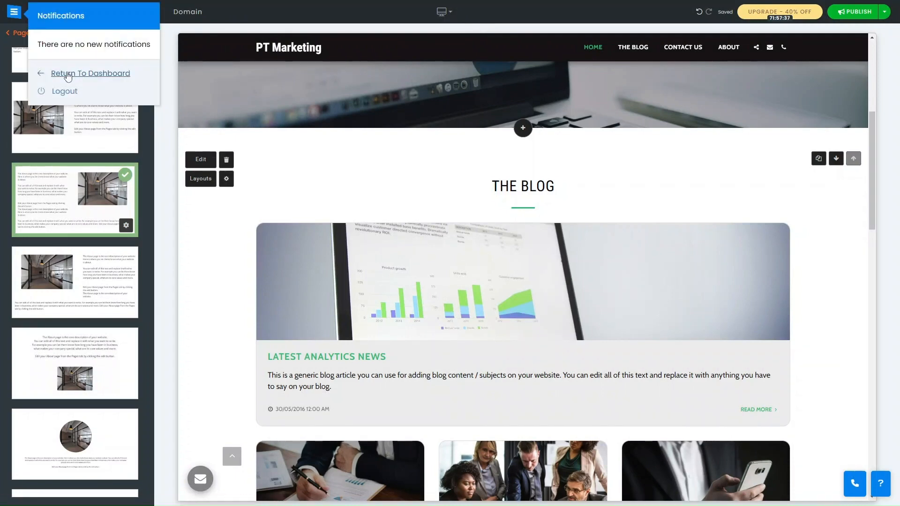
pyautogui.click(89, 73)
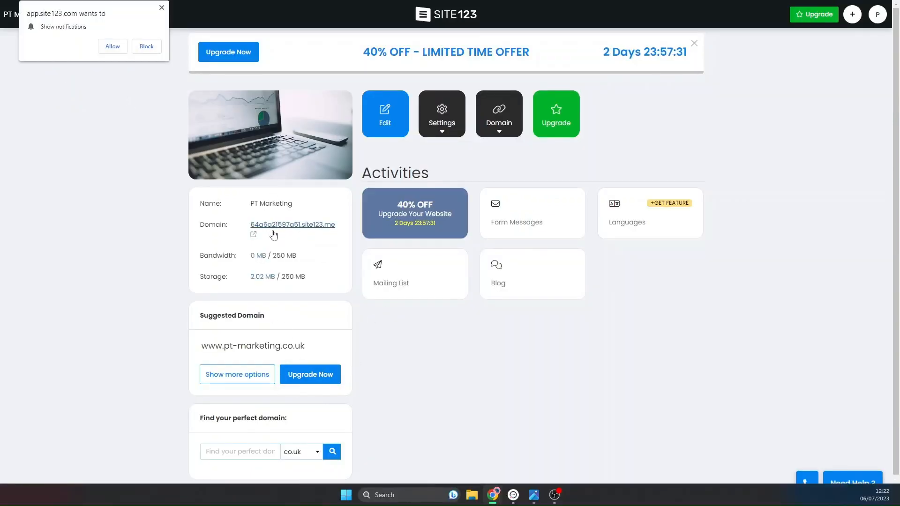
pyautogui.moveTo(494, 364)
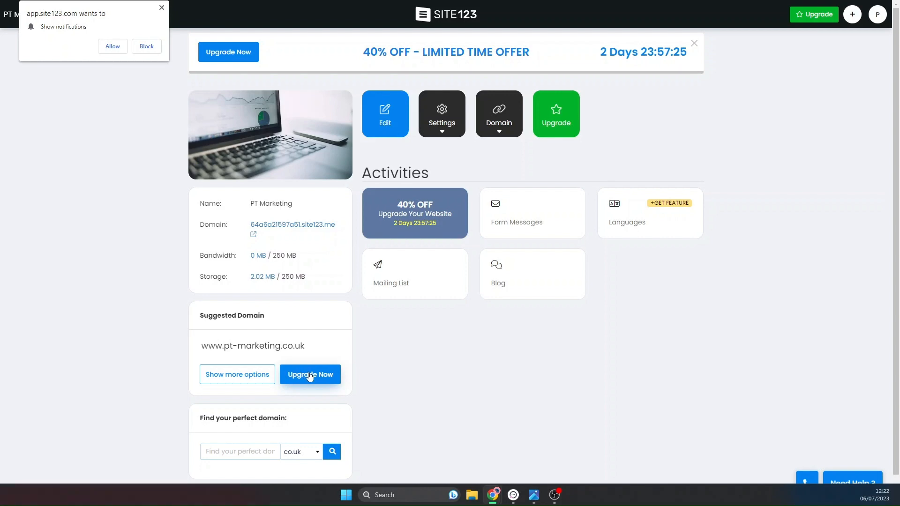
pyautogui.moveTo(358, 345)
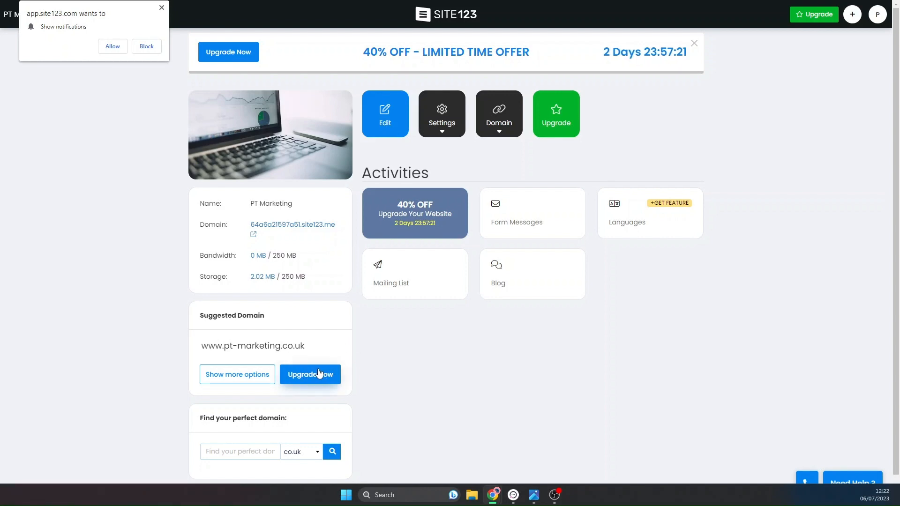
# Open Upgrade Now and scroll through the Gold, Professional, Advanced and Basic plan comparison.
pyautogui.click(309, 374)
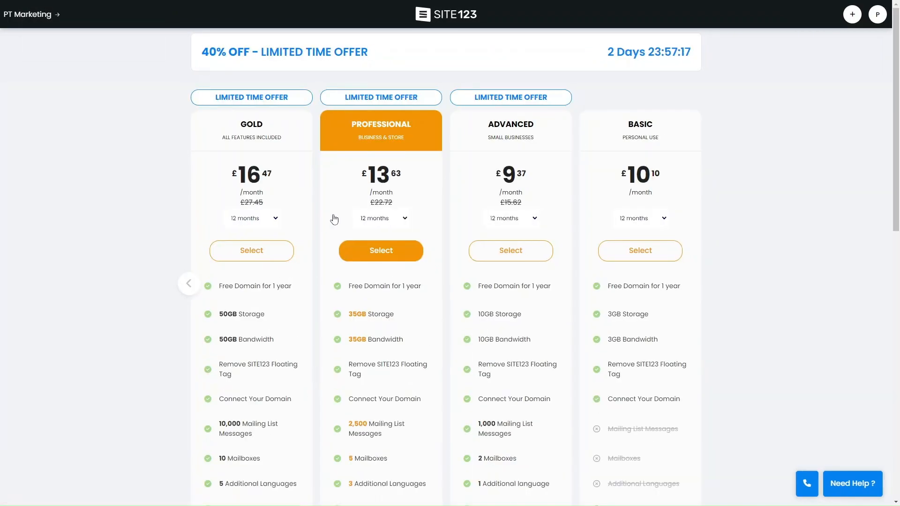
pyautogui.moveTo(324, 181)
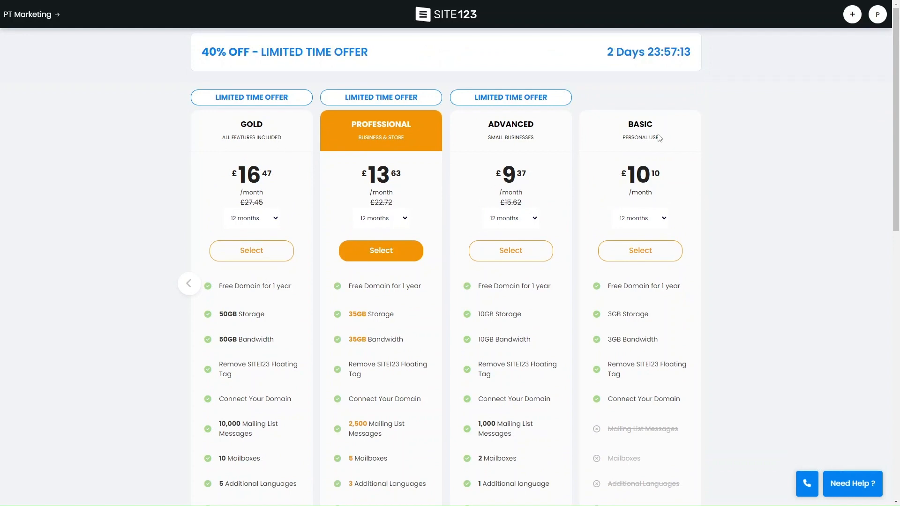
pyautogui.moveTo(289, 207)
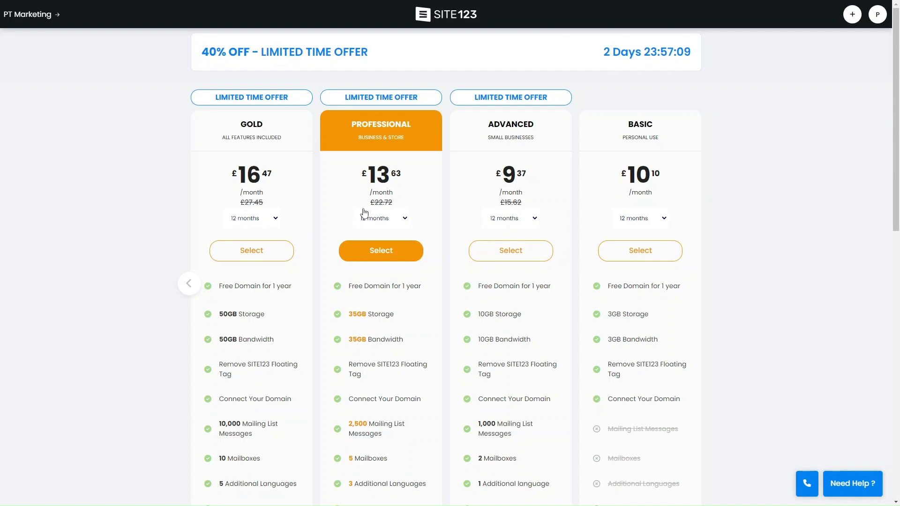
pyautogui.moveTo(277, 214)
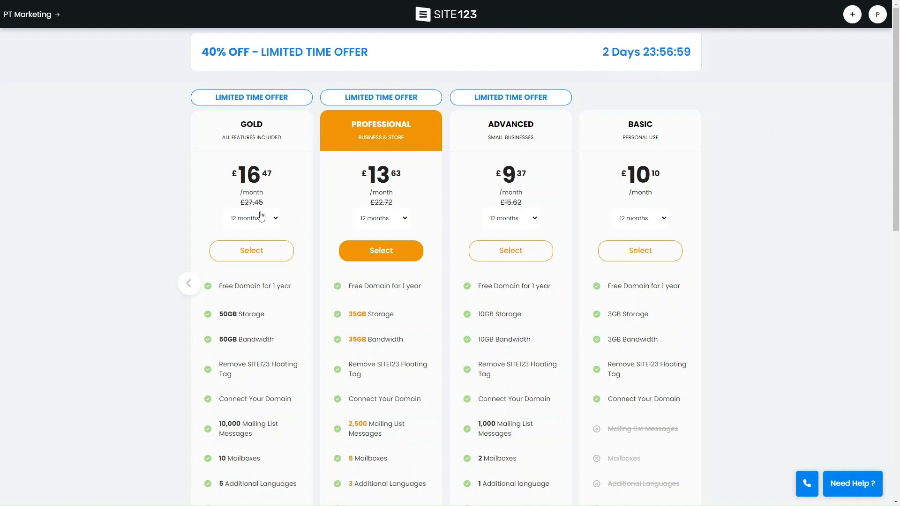
pyautogui.moveTo(517, 369)
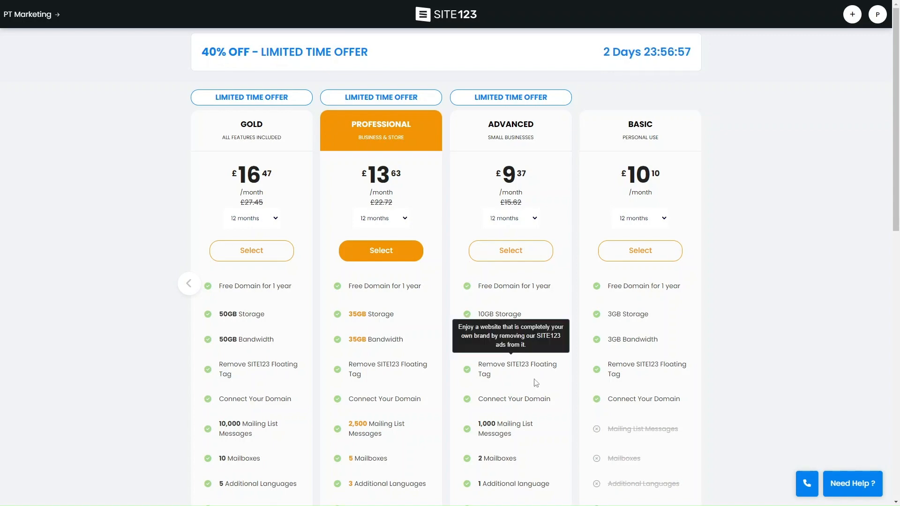
pyautogui.scroll(-3)
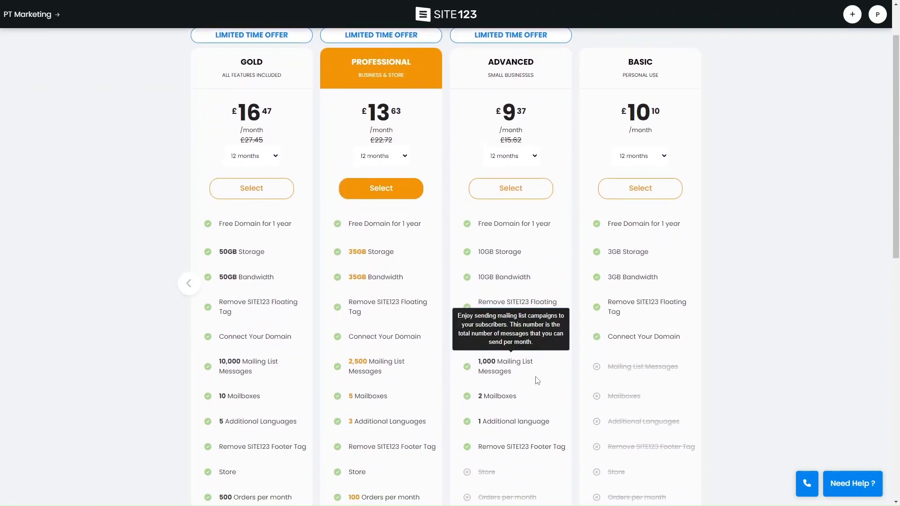
pyautogui.scroll(-3)
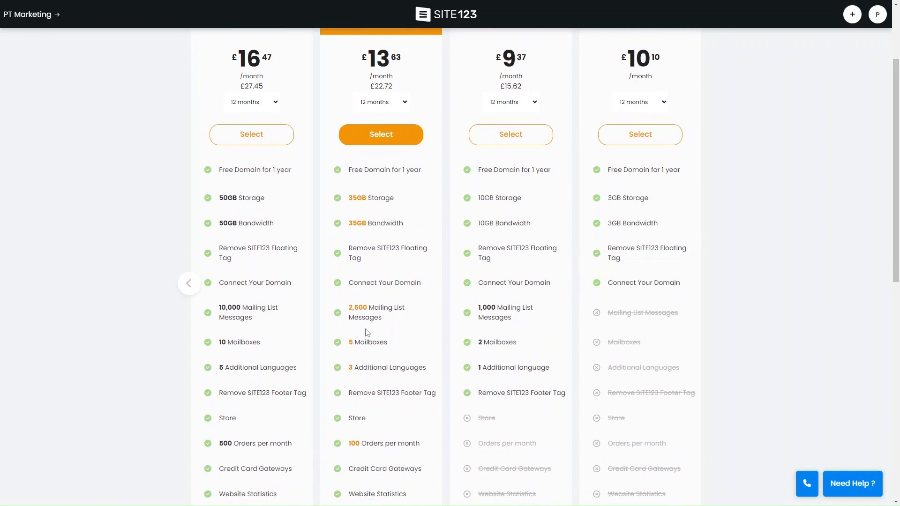
pyautogui.moveTo(564, 327)
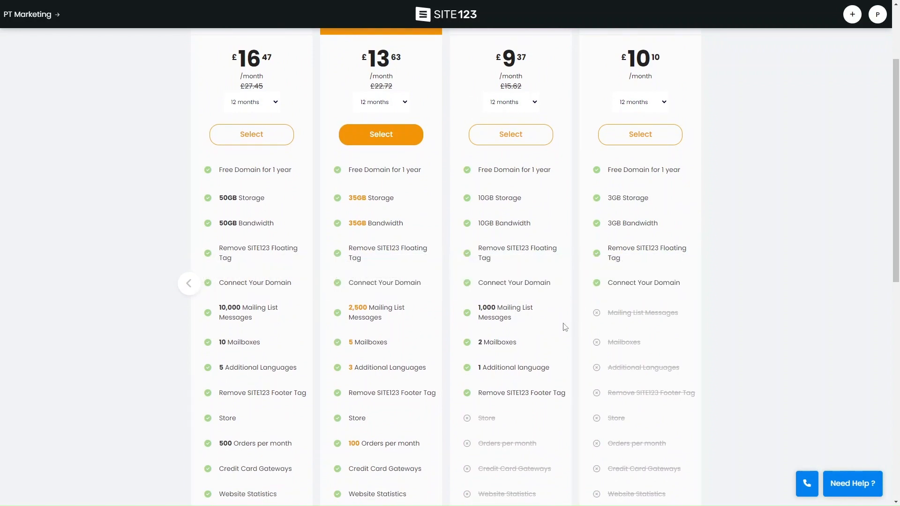
pyautogui.moveTo(643, 312)
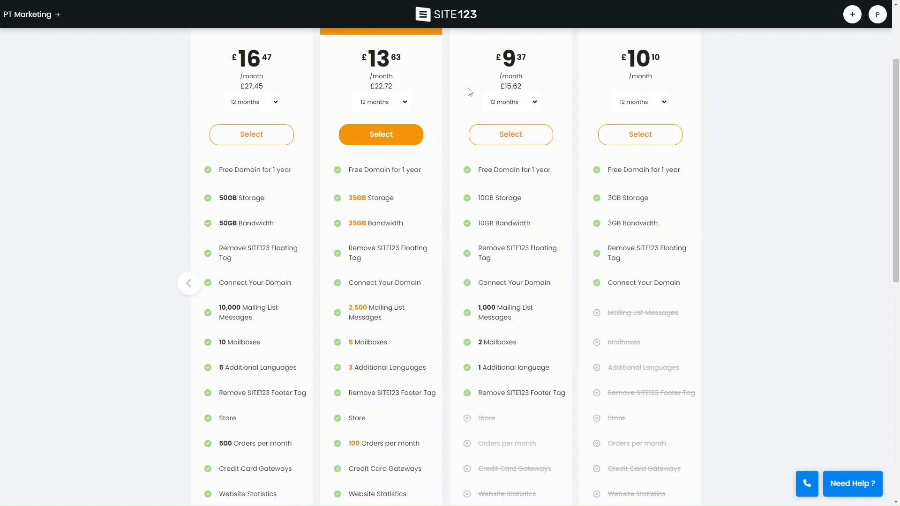
pyautogui.moveTo(248, 313)
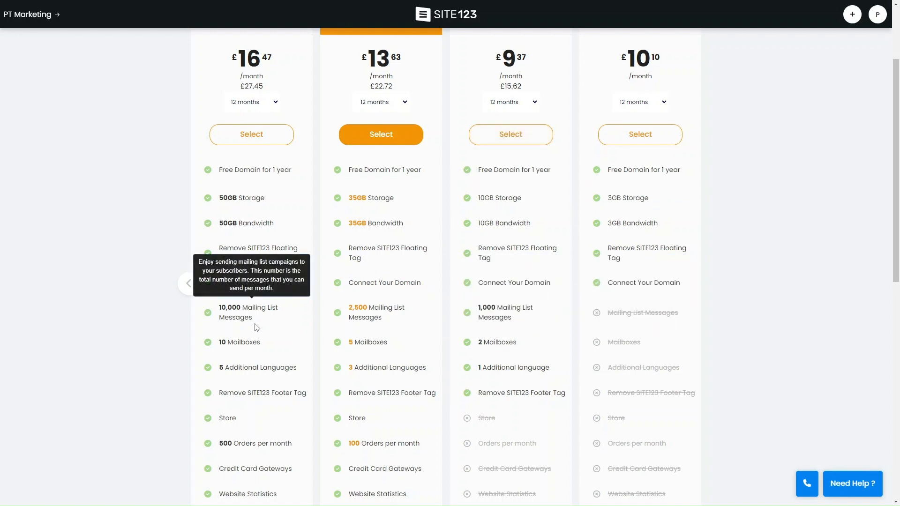
pyautogui.moveTo(407, 368)
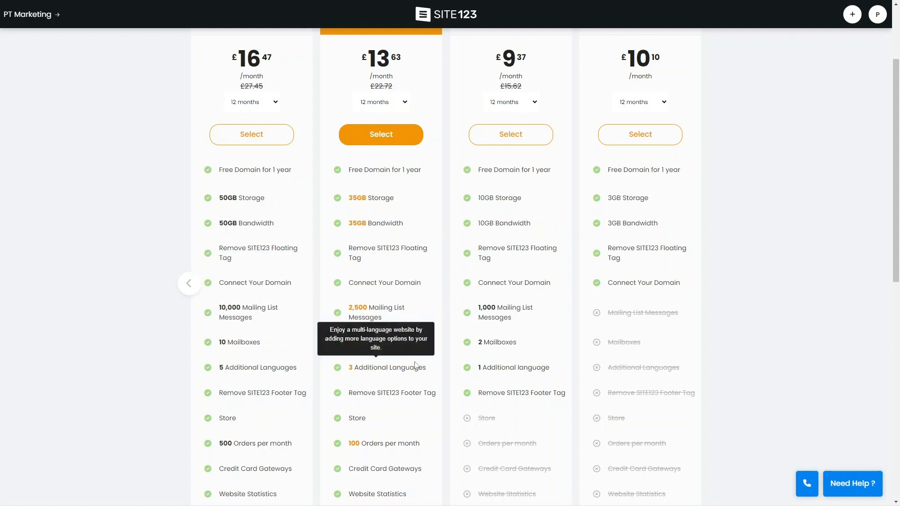
pyautogui.scroll(-3)
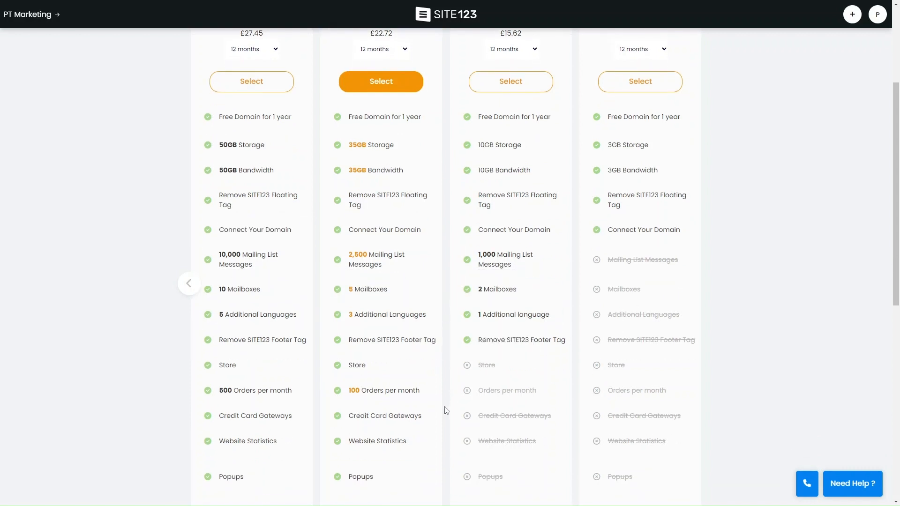
pyautogui.scroll(-3)
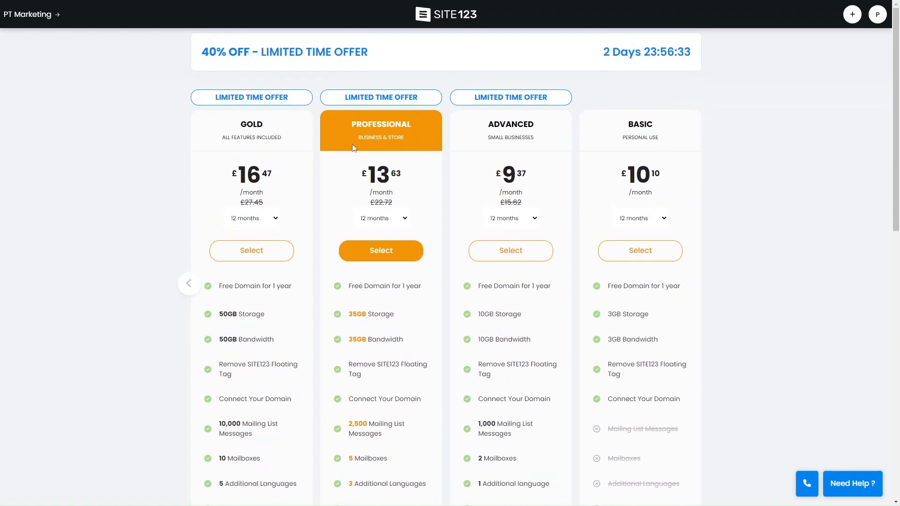
pyautogui.scroll(-3)
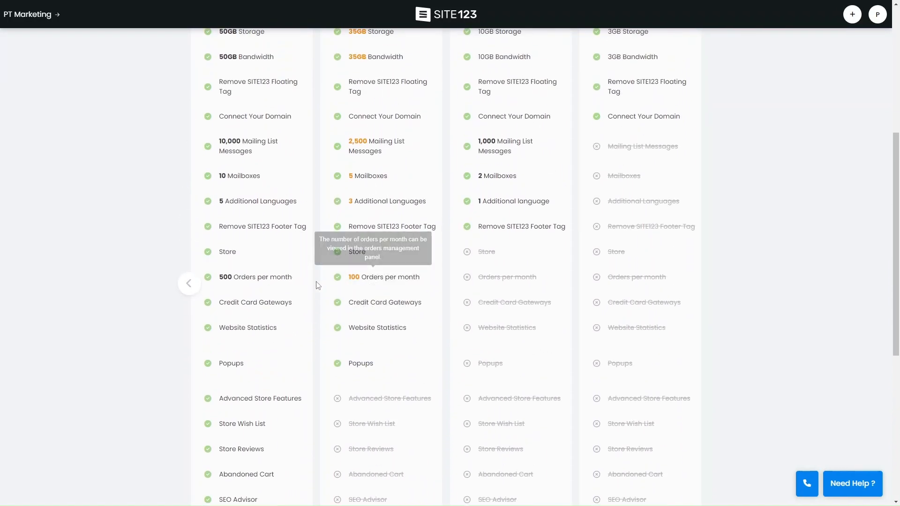
pyautogui.scroll(-3)
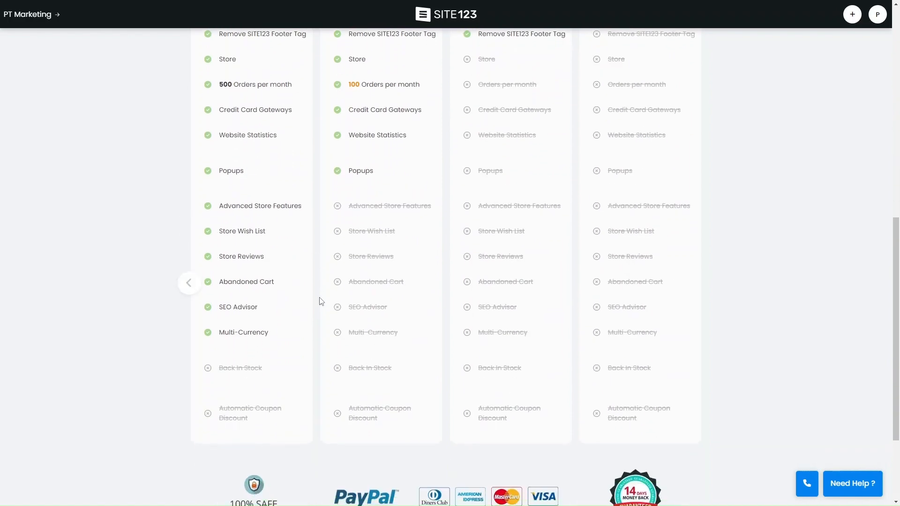